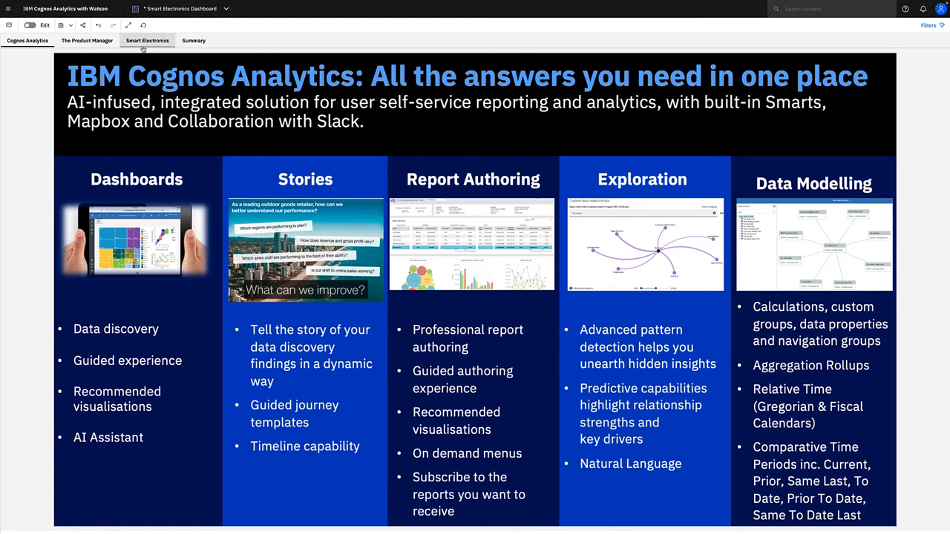
- Switch the dashboard to The Product Manager tab with its product line charts
click(86, 40)
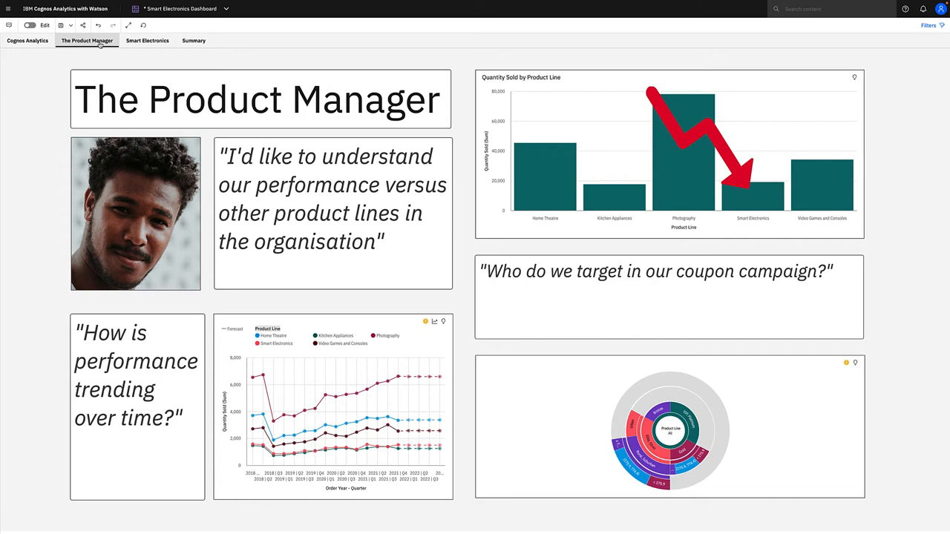
mouse_move(5, 109)
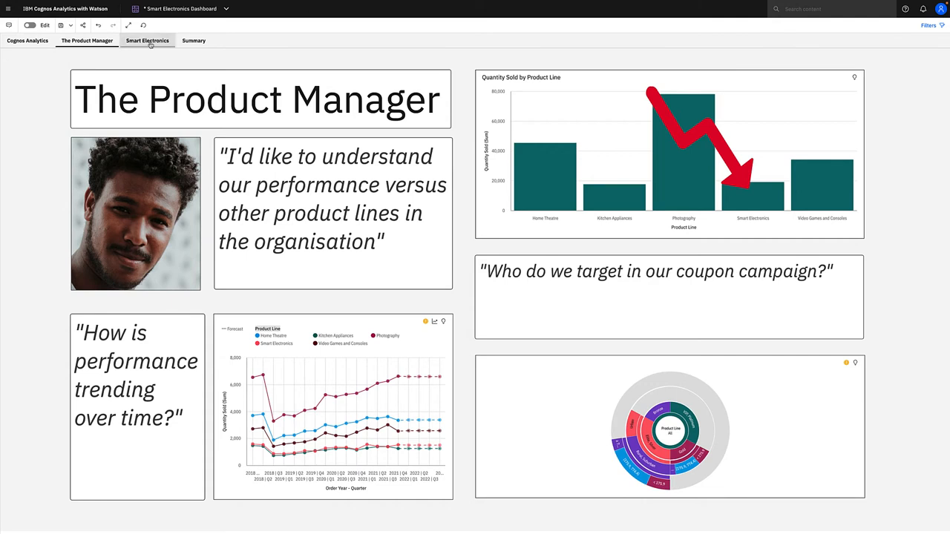
- Enter edit mode on the Smart Electronics tab and add Quantity Sold and Number of Customers KPI tiles
click(147, 40)
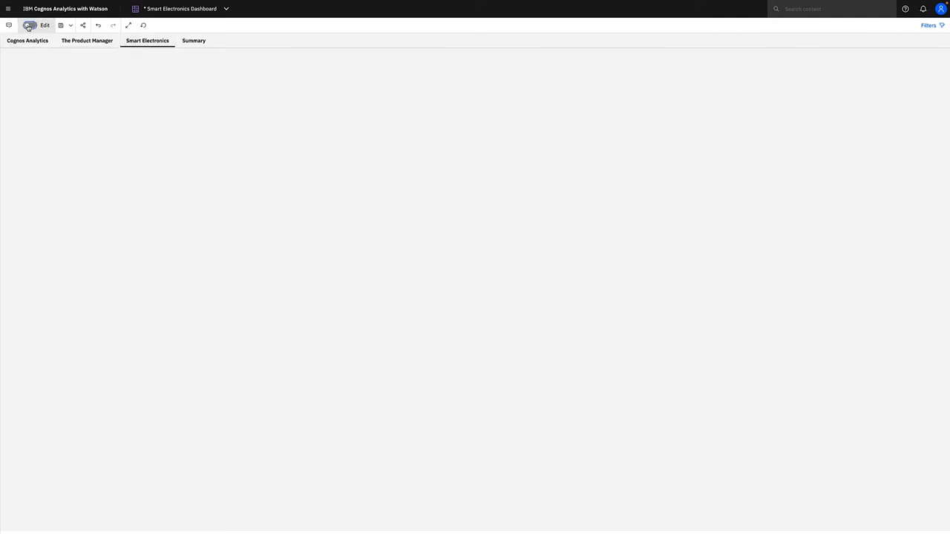
click(31, 26)
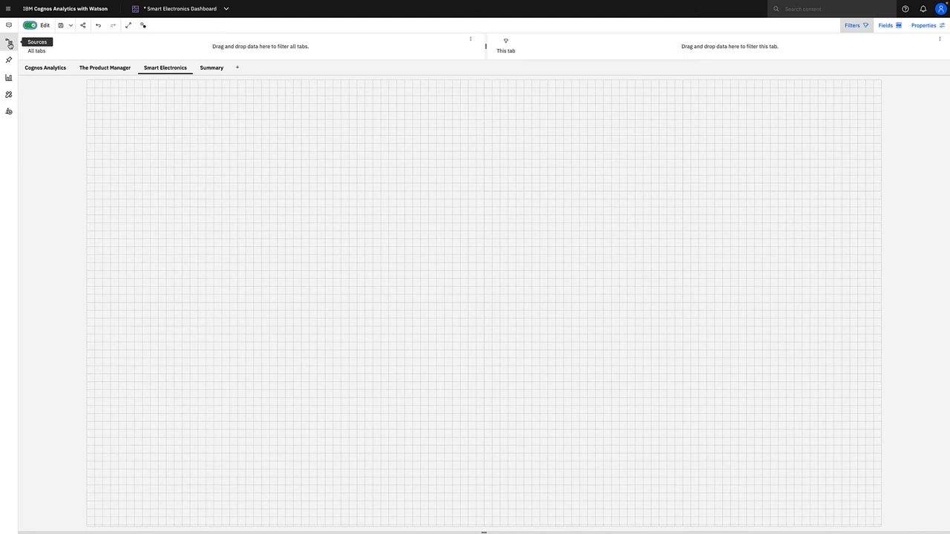
click(8, 43)
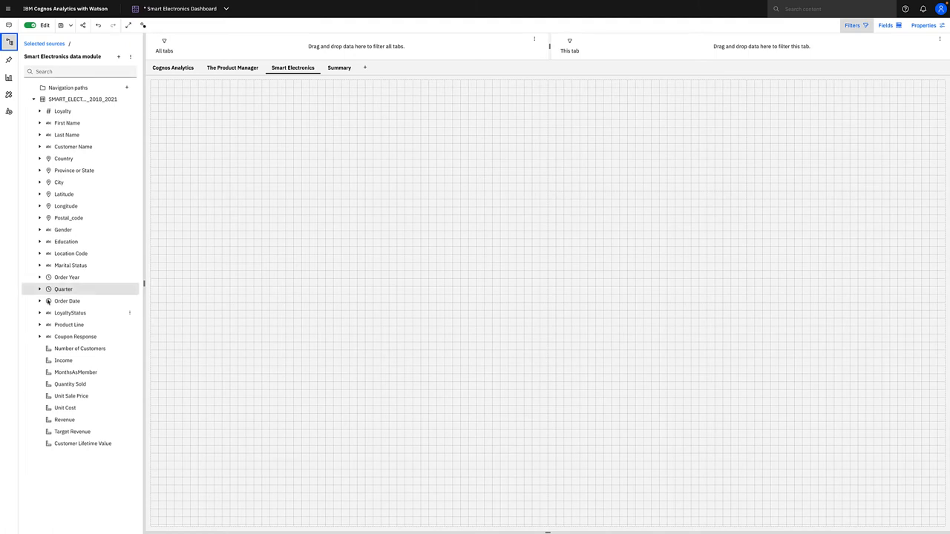
click(69, 384)
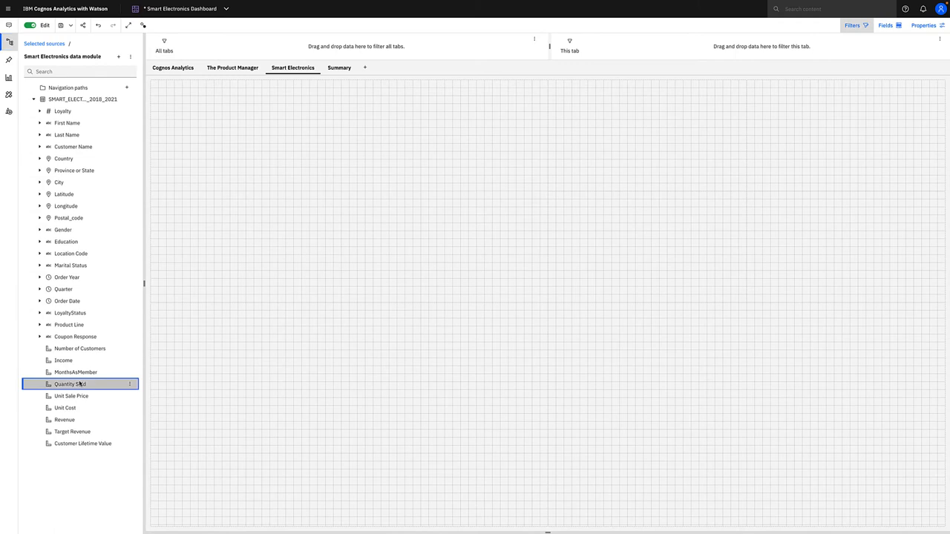
drag(69, 384, 646, 138)
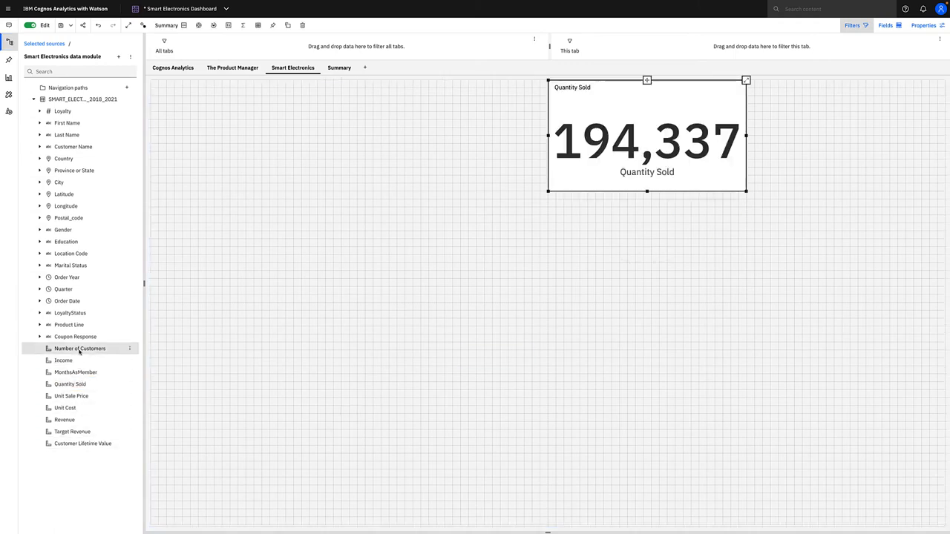
click(78, 348)
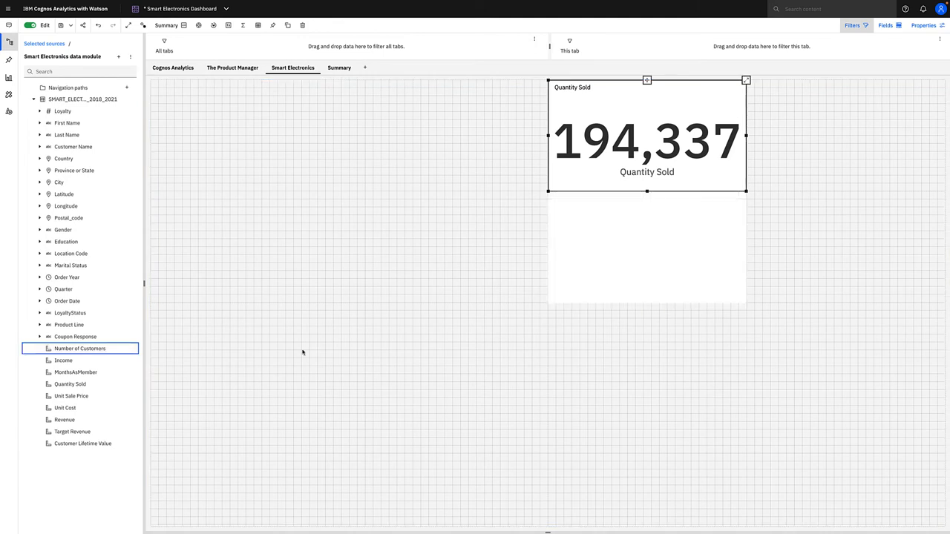
drag(79, 349, 646, 247)
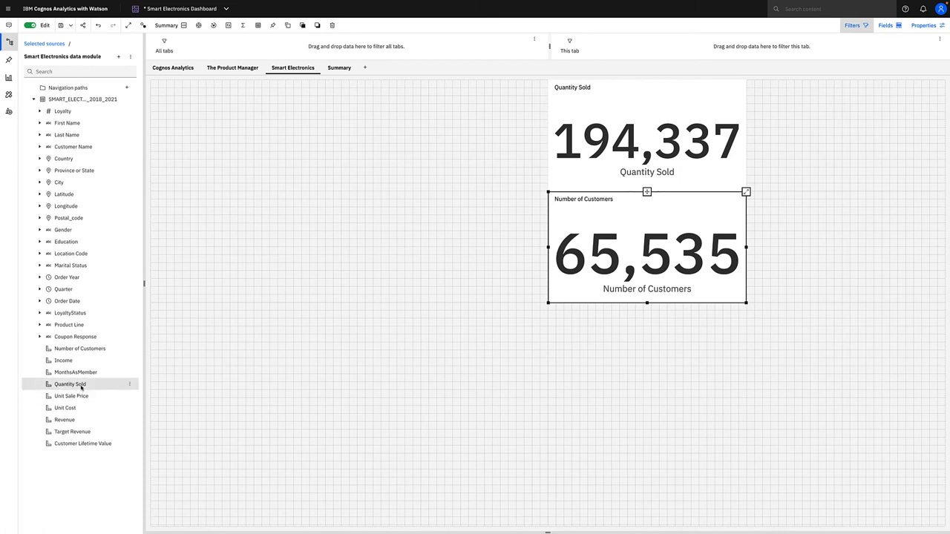
- Create a Quantity Sold by Product Line column chart and test filtering the tiles by one bar
click(69, 384)
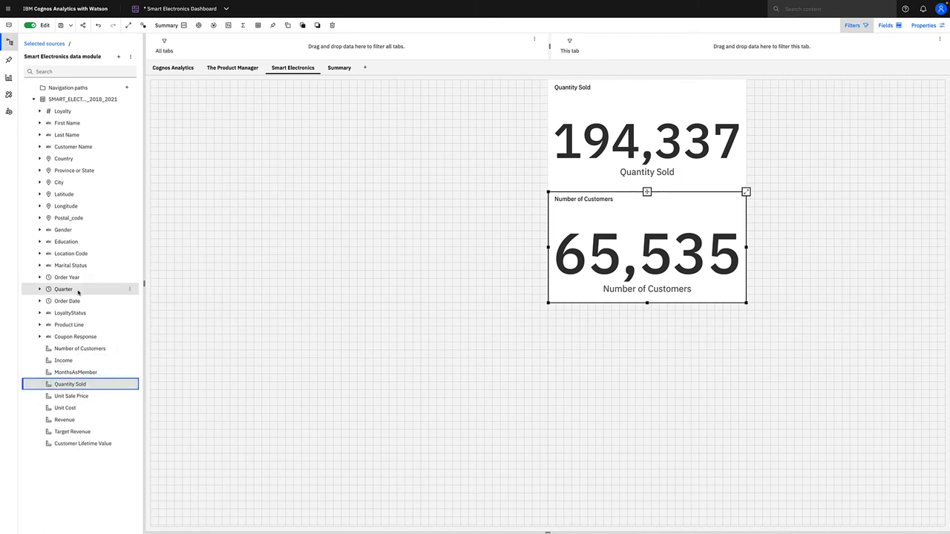
click(68, 325)
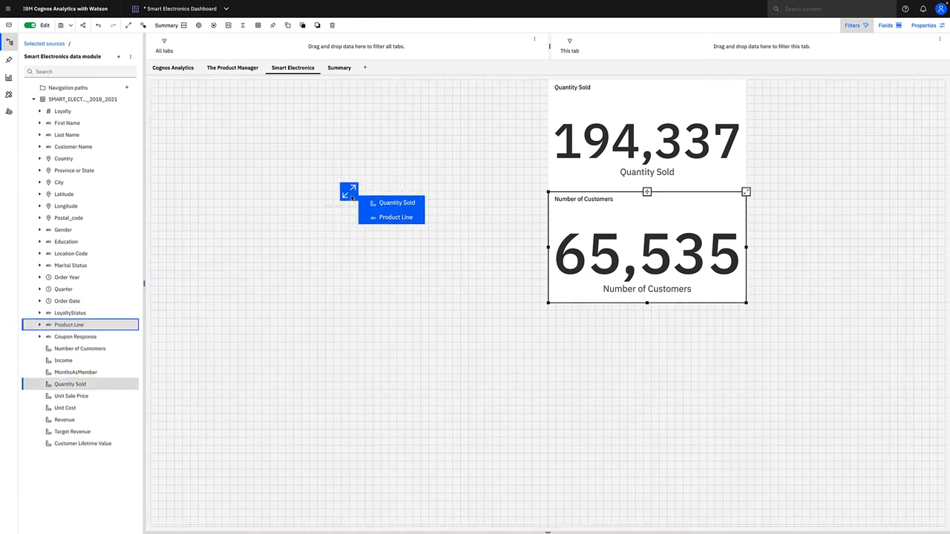
click(395, 202)
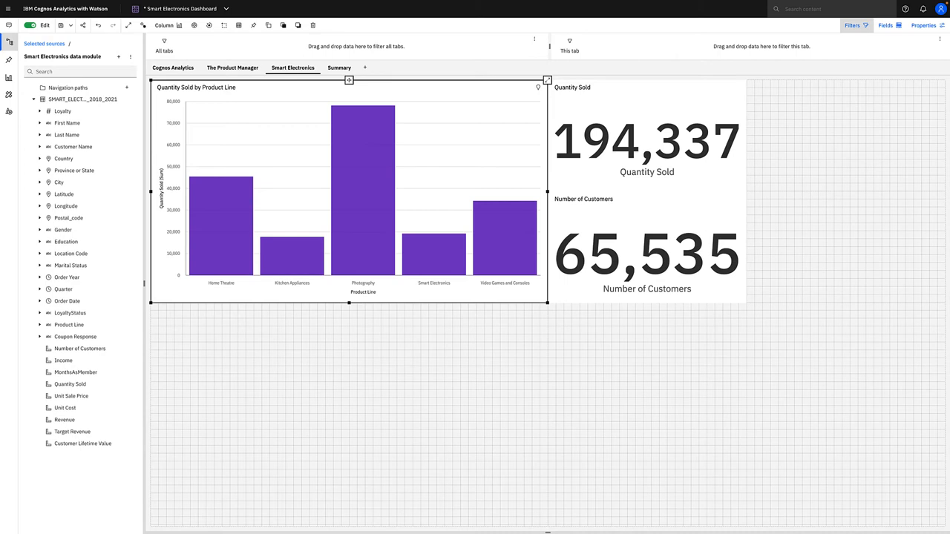
mouse_move(368, 267)
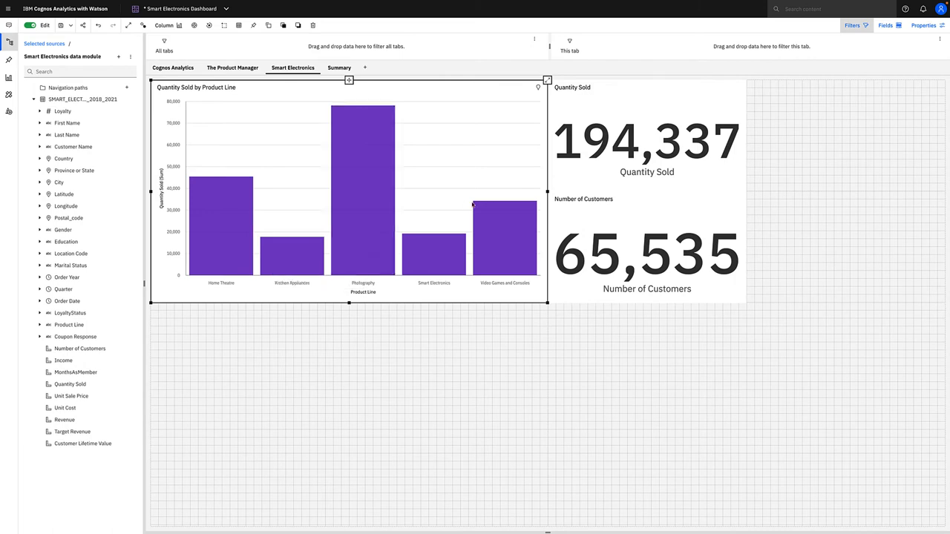
mouse_move(440, 261)
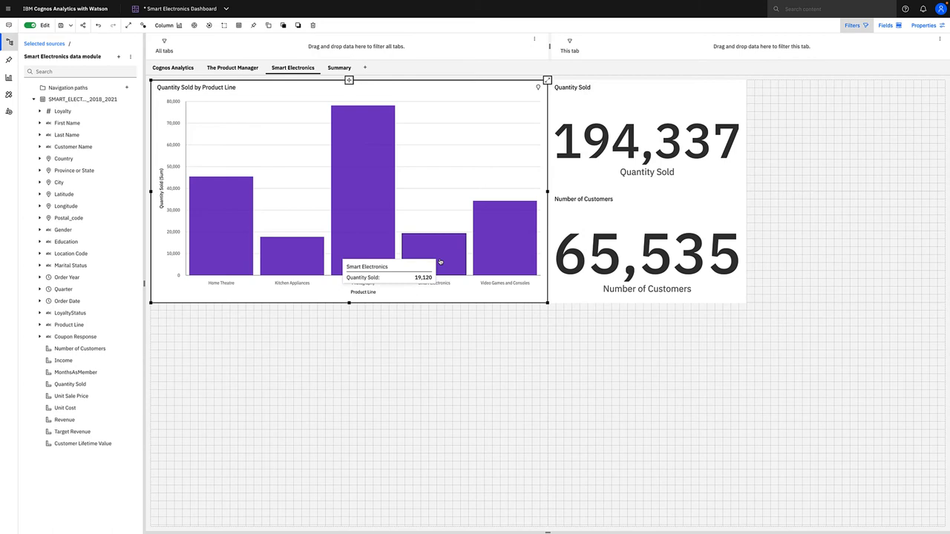
click(363, 185)
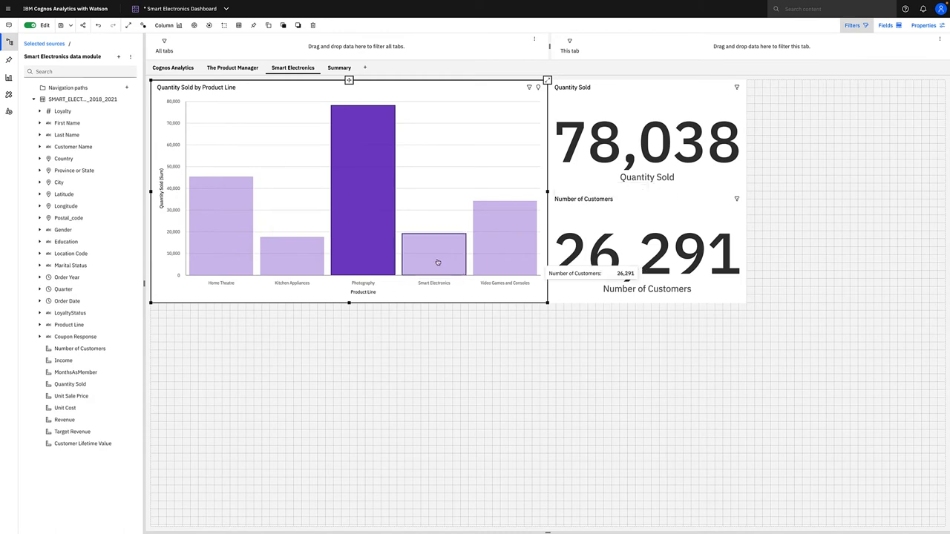
click(433, 256)
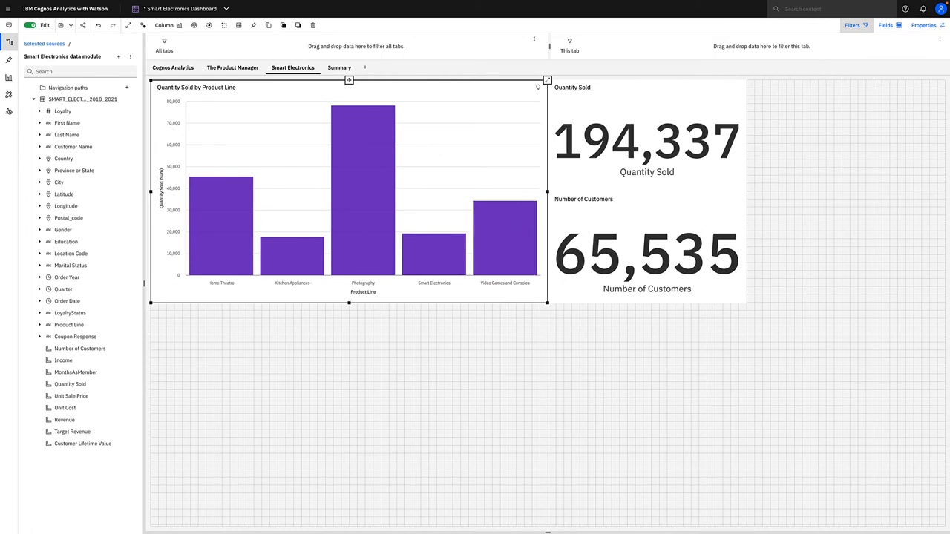
mouse_move(293, 337)
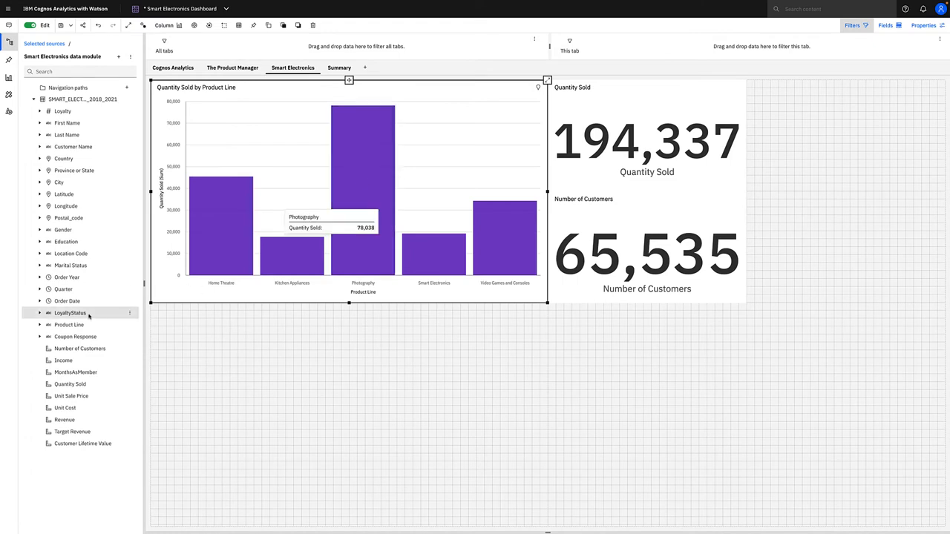
- Make LoyaltyStatus the column chart's category axis, keeping bars coloured by Product Line
click(69, 312)
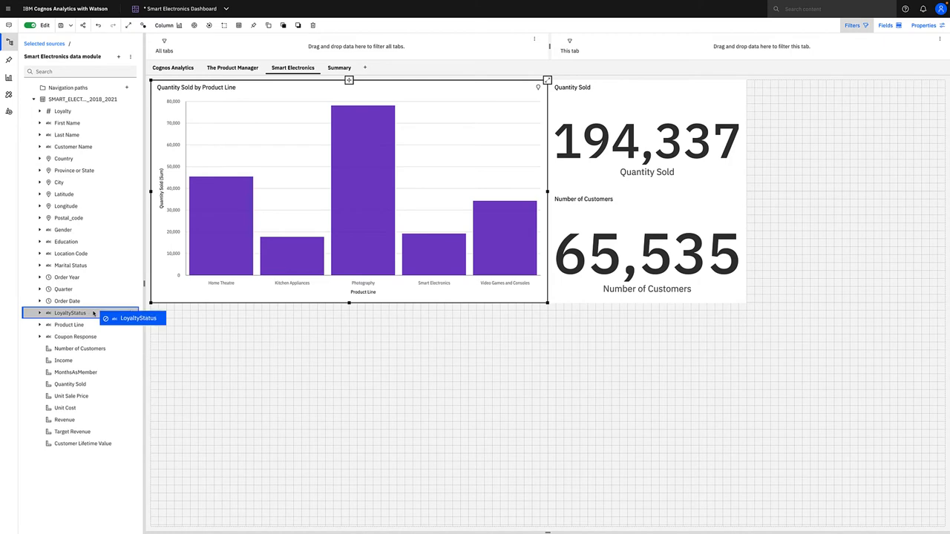
drag(74, 312, 356, 193)
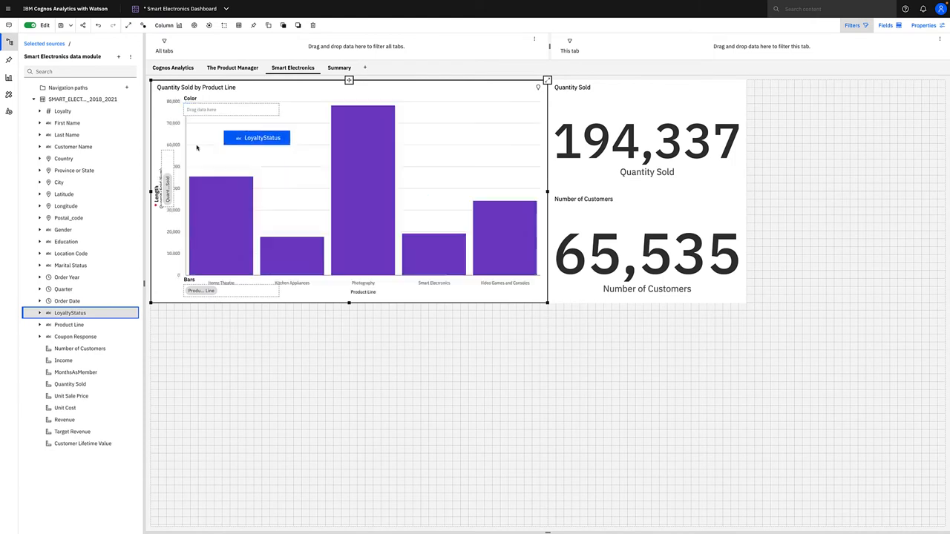
drag(262, 137, 375, 196)
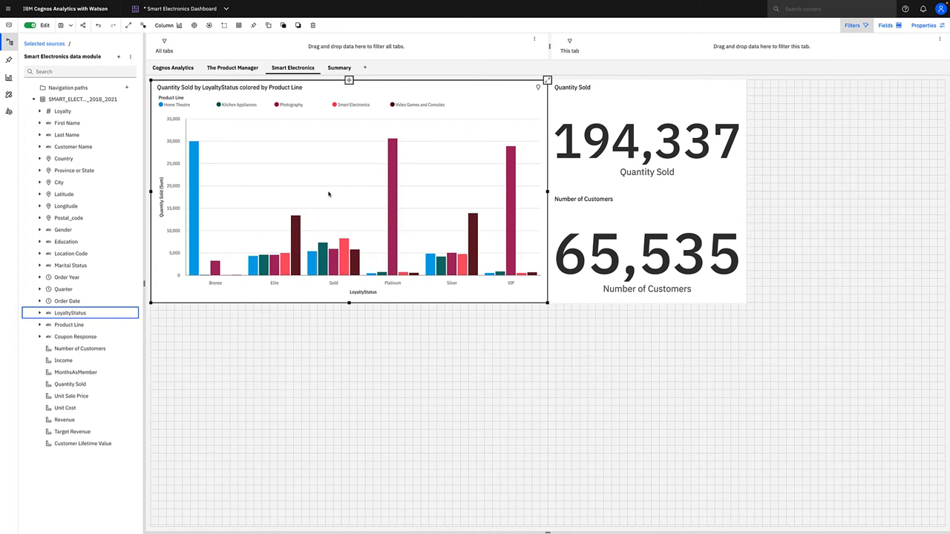
mouse_move(217, 290)
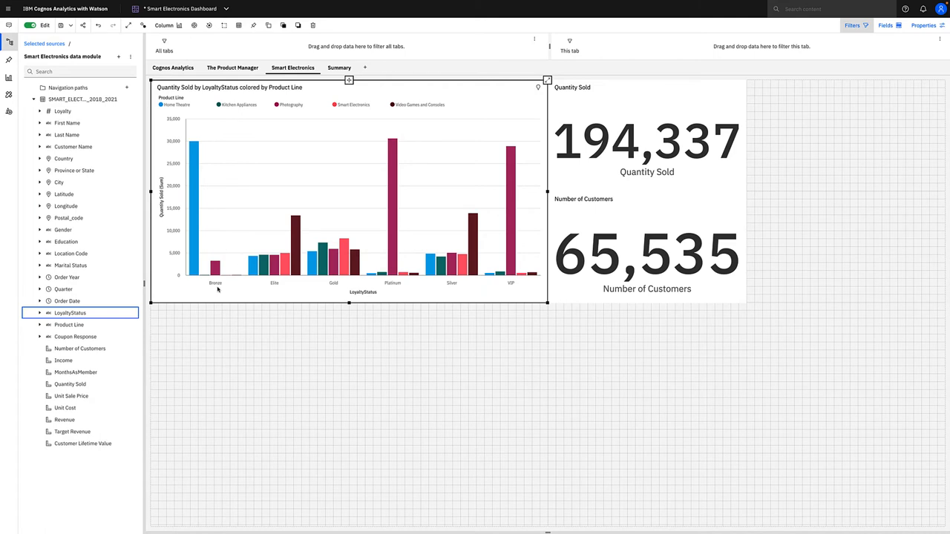
mouse_move(397, 289)
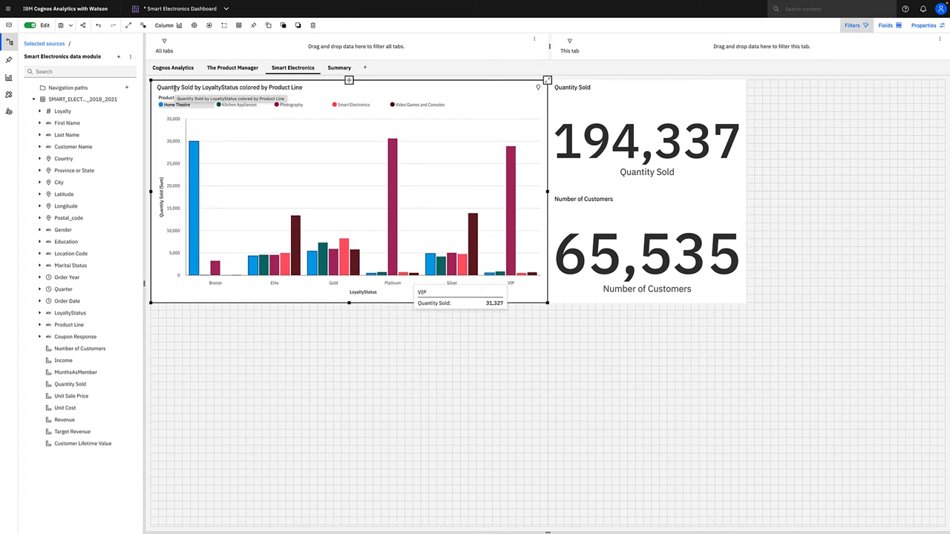
mouse_move(299, 146)
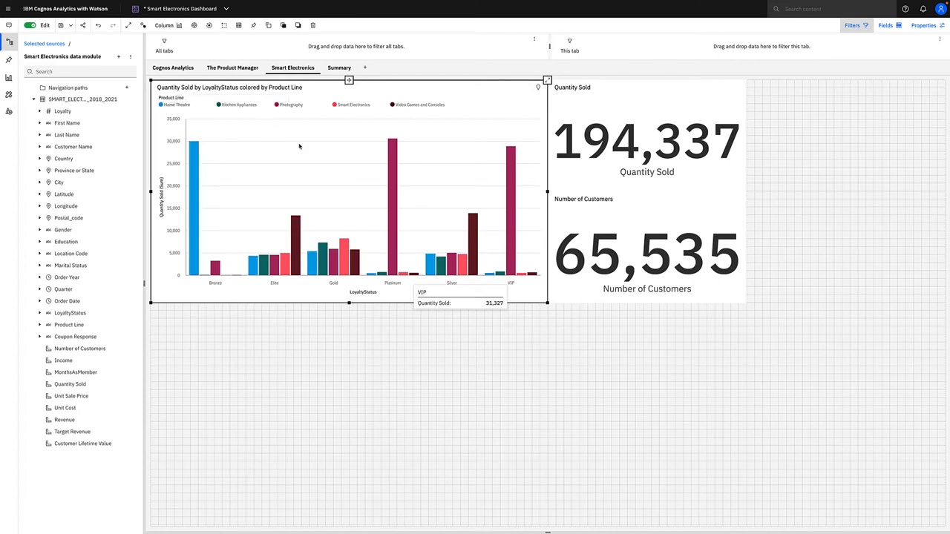
mouse_move(242, 89)
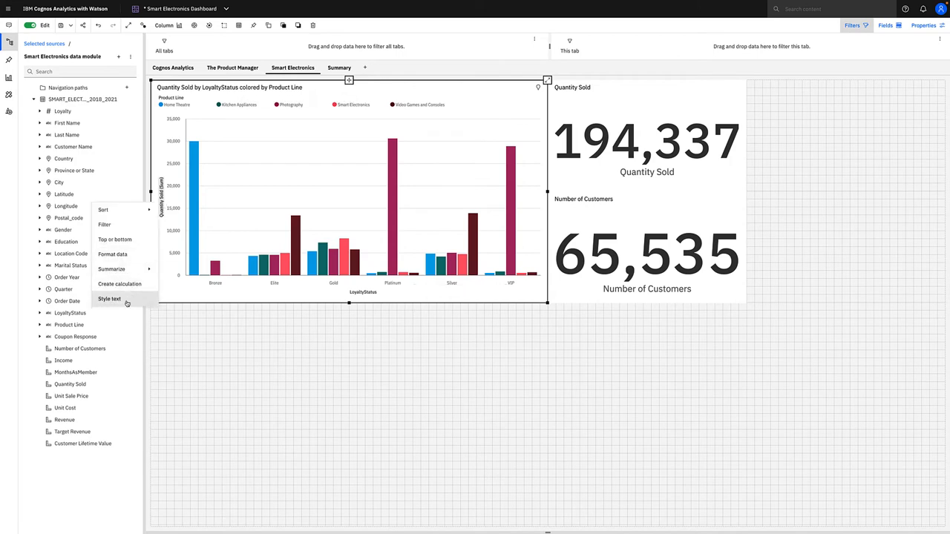
click(109, 297)
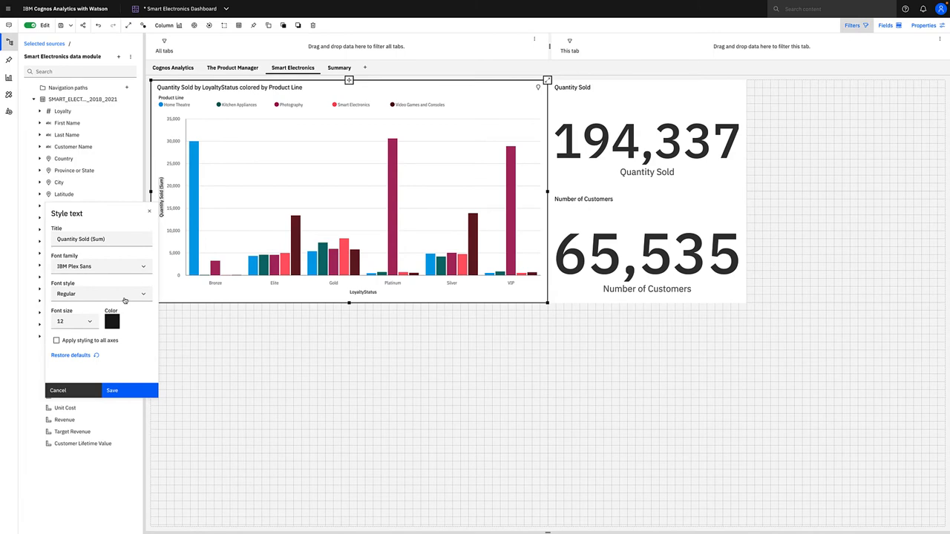
mouse_move(103, 298)
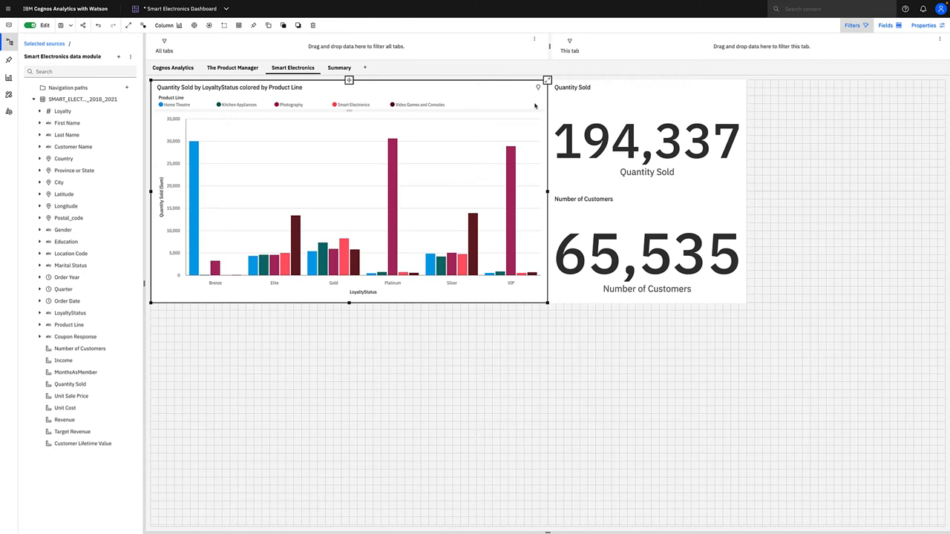
mouse_move(536, 100)
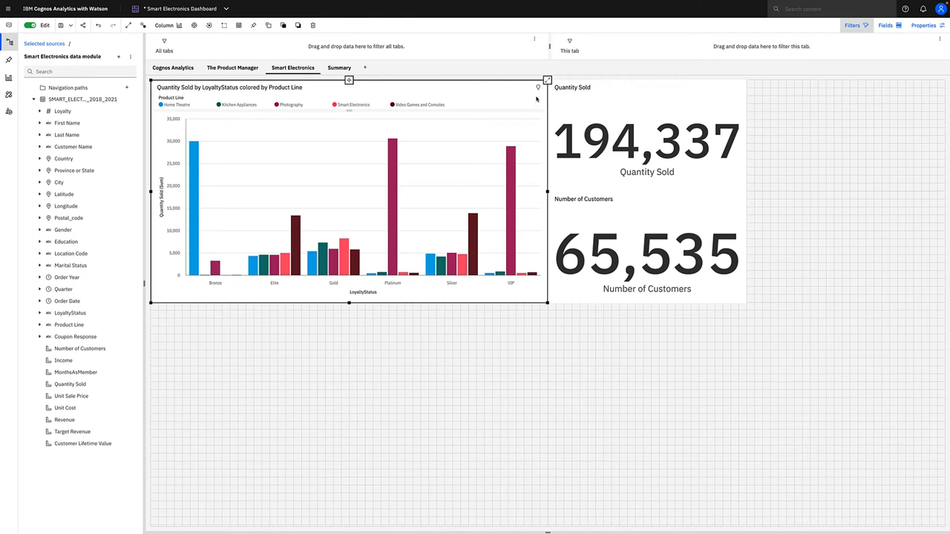
mouse_move(537, 88)
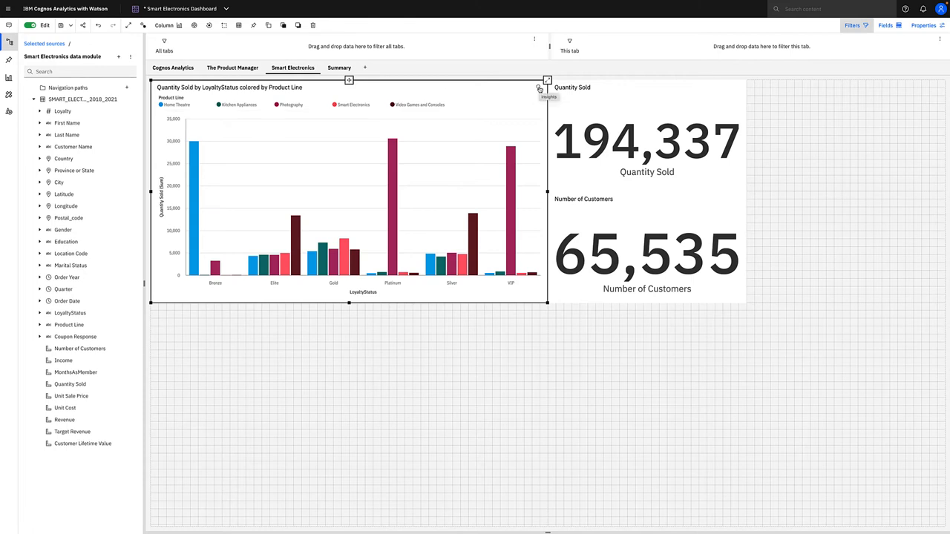
- Turn on insights for the loyalty column chart, then dismiss the overlay
click(546, 81)
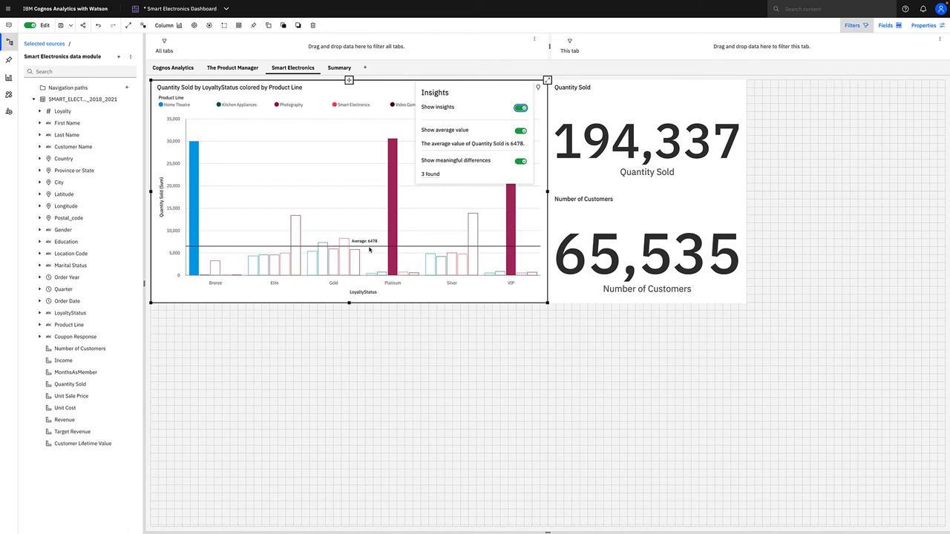
mouse_move(398, 252)
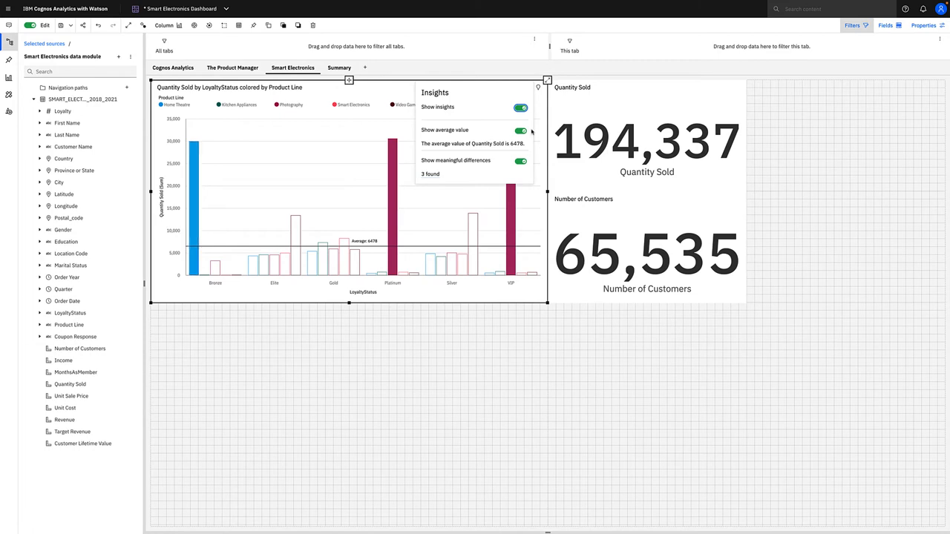
click(521, 107)
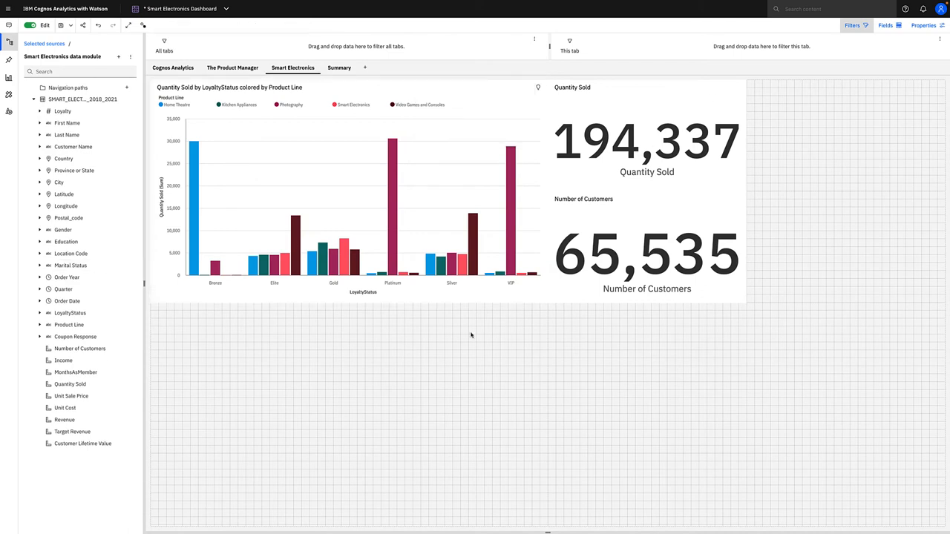
mouse_move(351, 311)
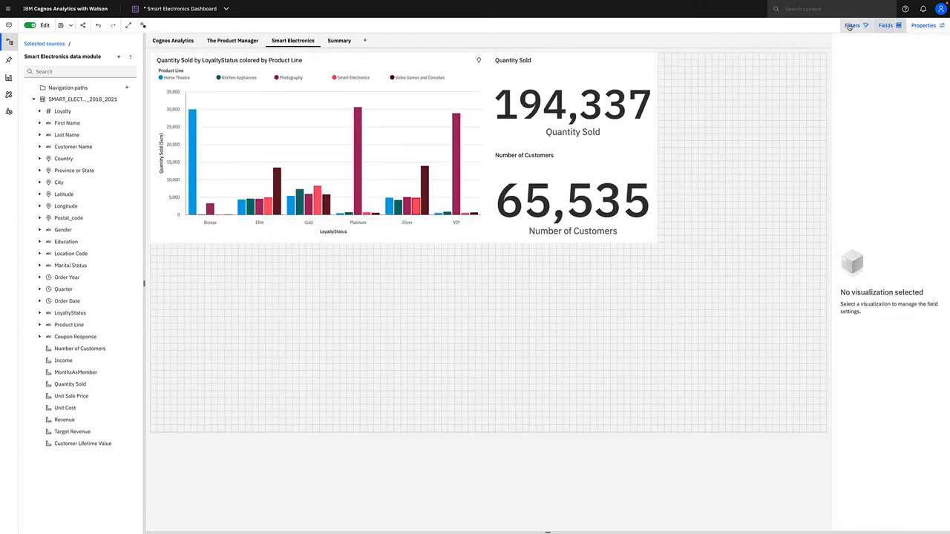
- Hide the side panel and bring up the visualization type list for the column chart
click(851, 25)
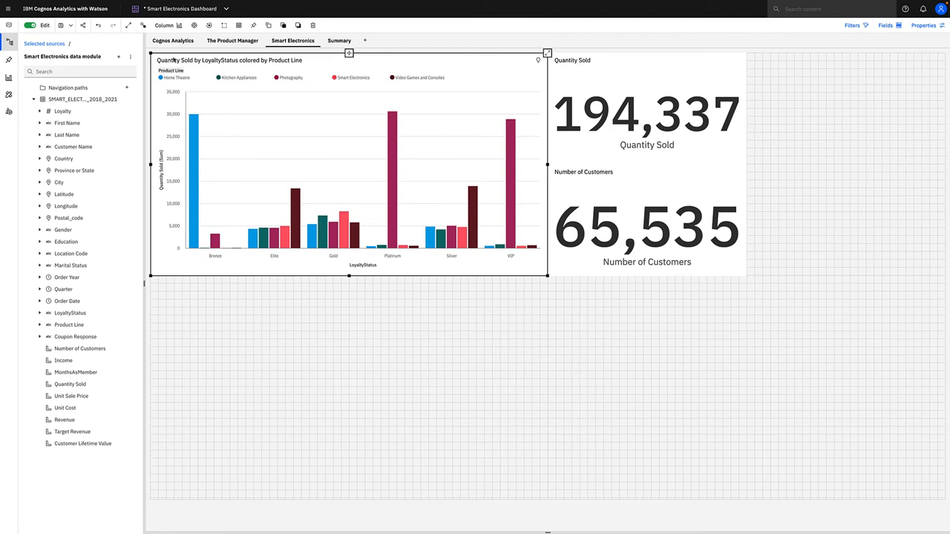
click(167, 27)
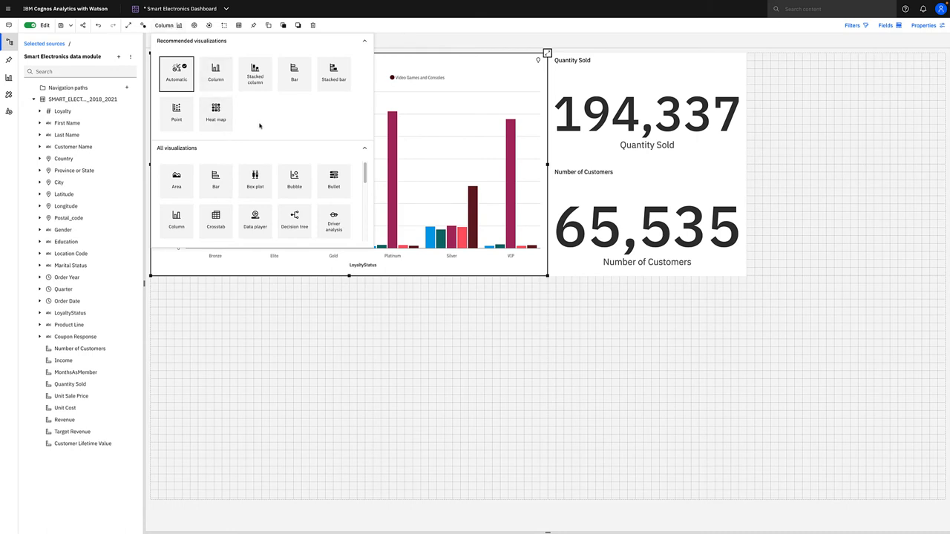
mouse_move(224, 130)
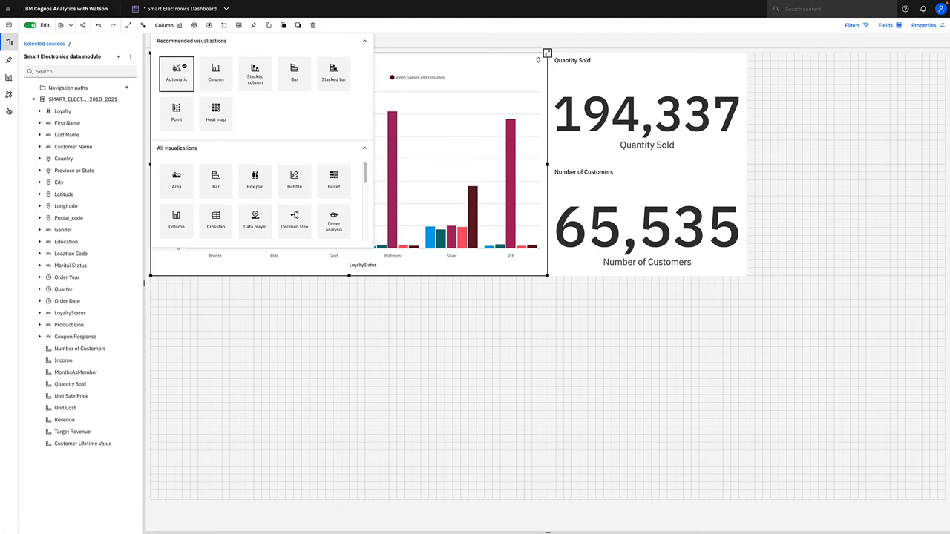
mouse_move(177, 181)
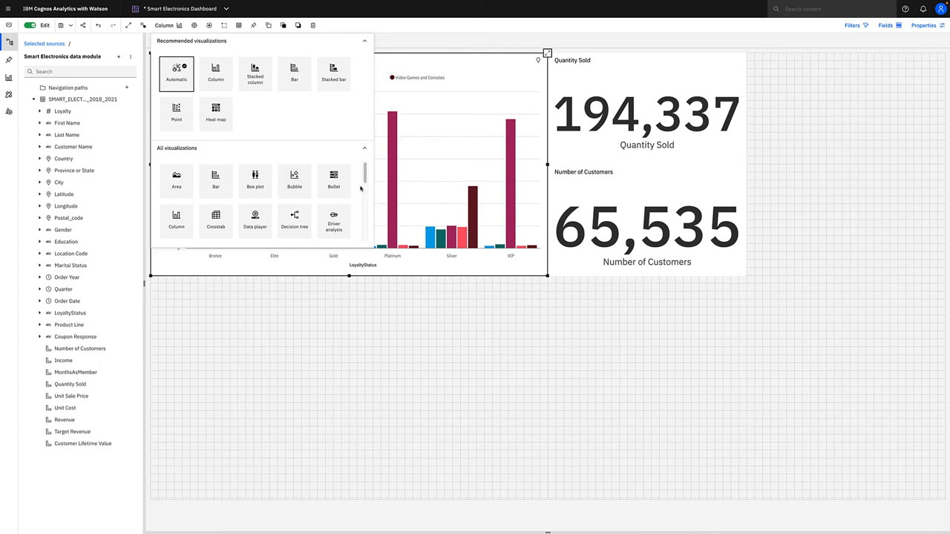
- Change the loyalty chart into a packed bubble chart sized by Quantity Sold
scroll(down, 3)
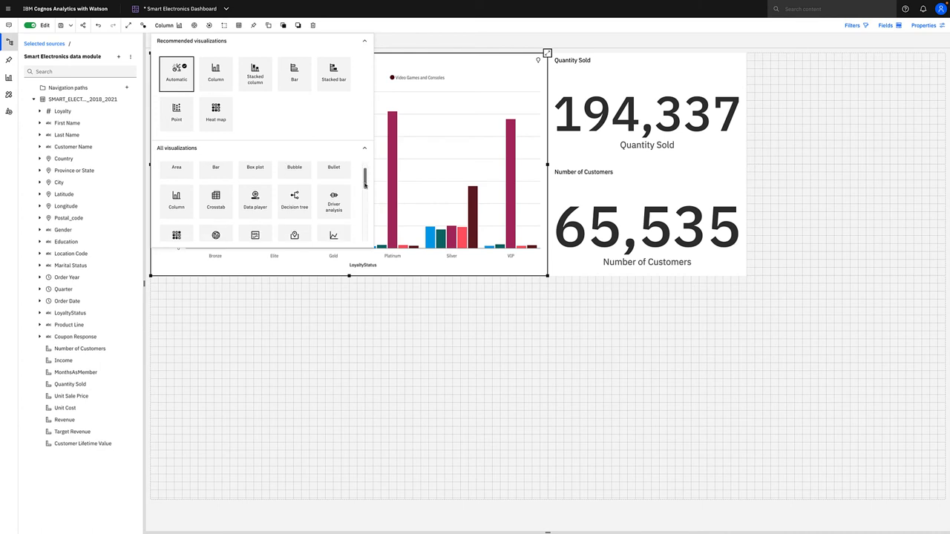
mouse_move(306, 218)
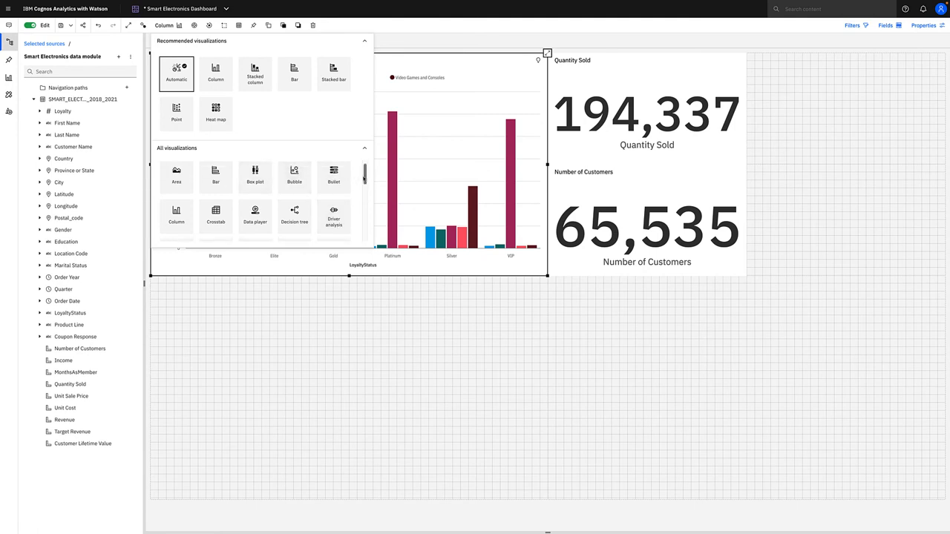
scroll(down, 3)
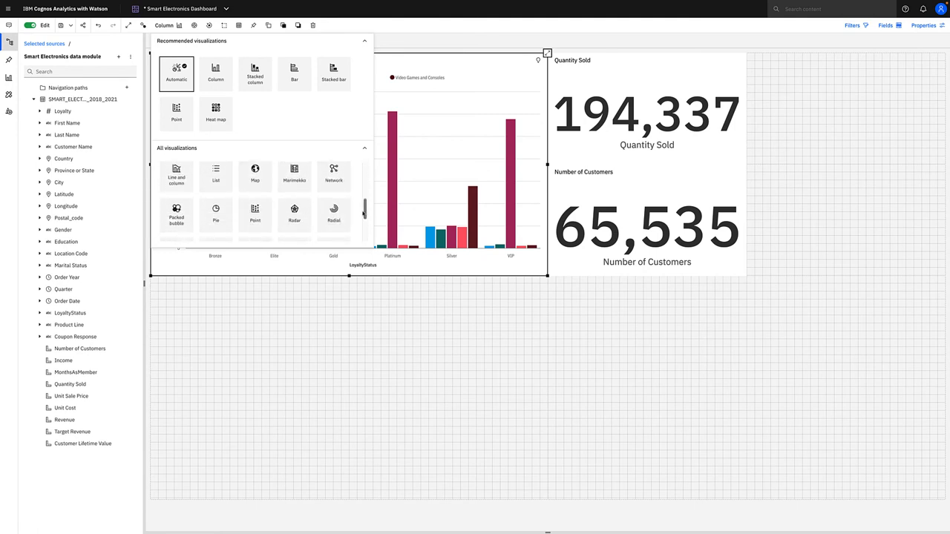
mouse_move(294, 216)
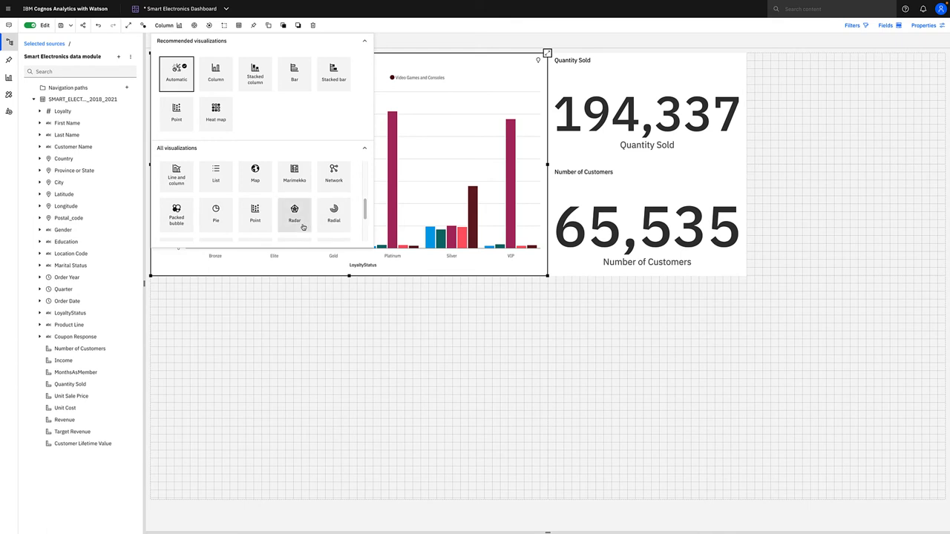
scroll(down, 3)
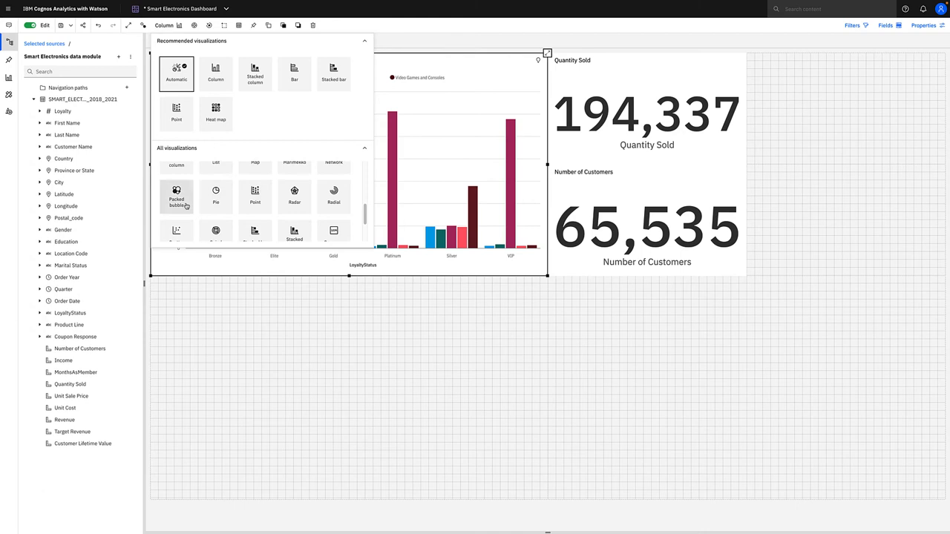
click(176, 195)
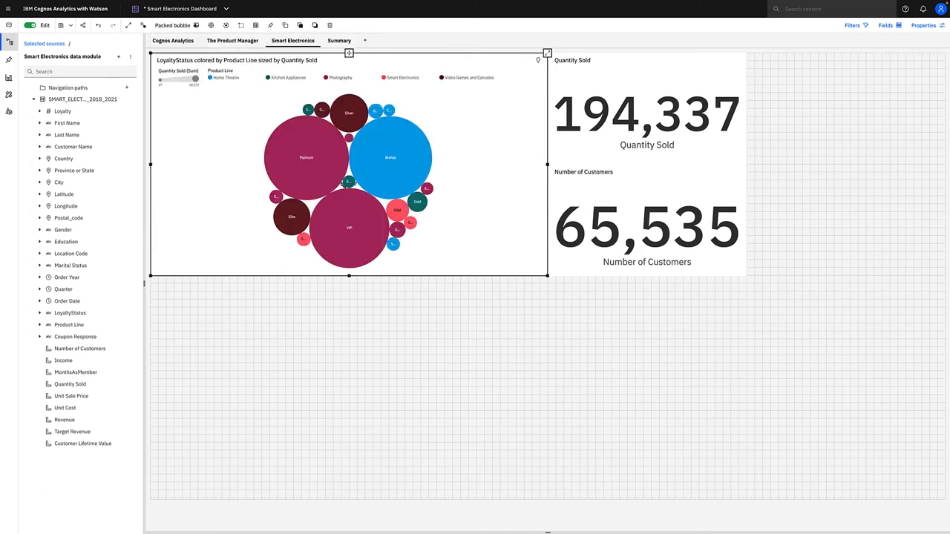
click(419, 335)
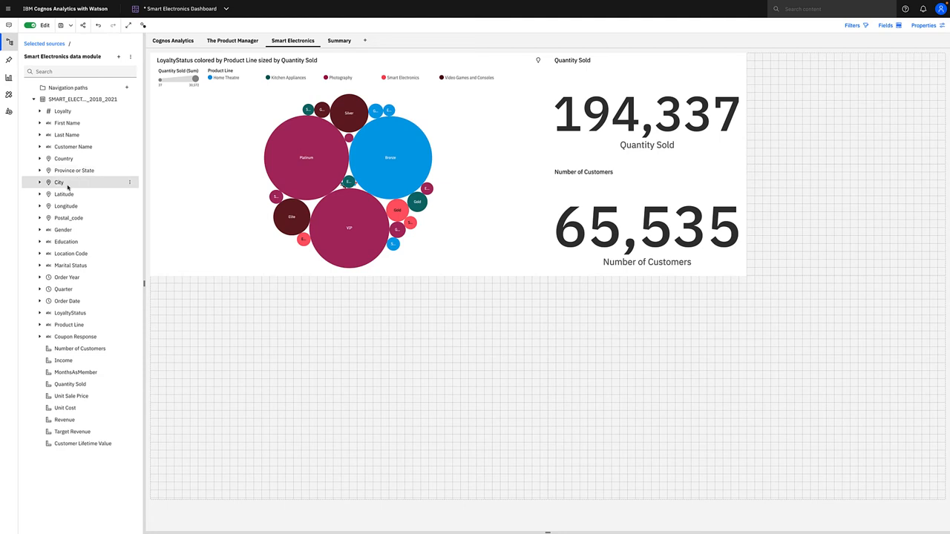
mouse_move(63, 194)
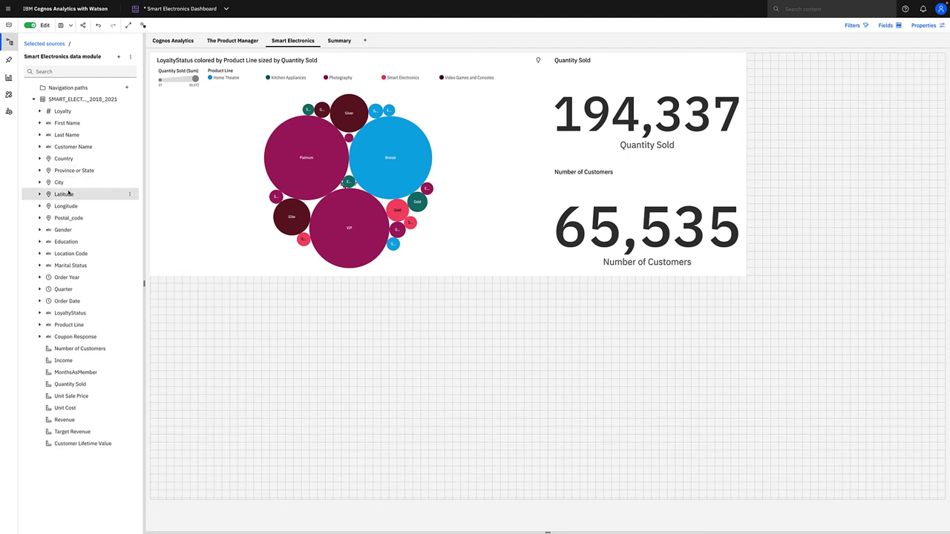
- Create a map of Quantity Sold by Latitude and Longitude below the bubble chart and select it
click(65, 206)
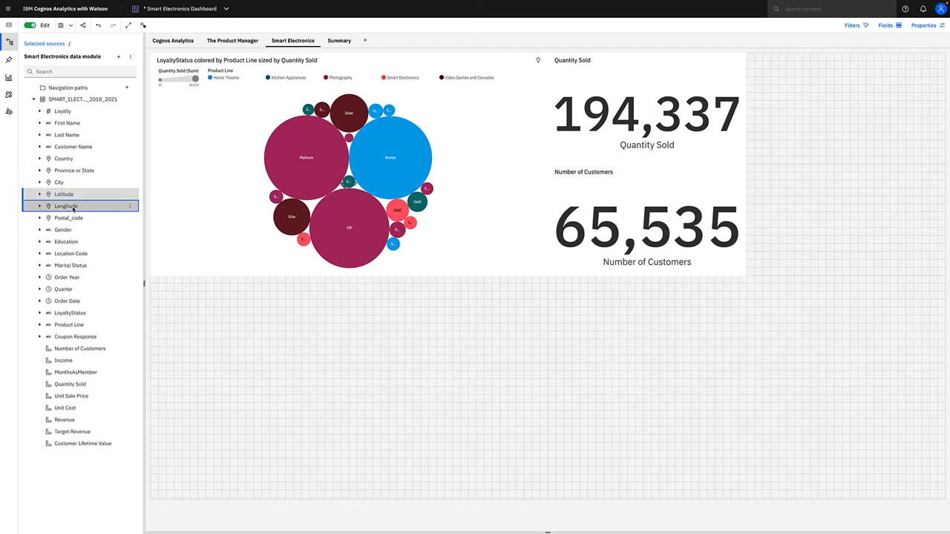
click(70, 385)
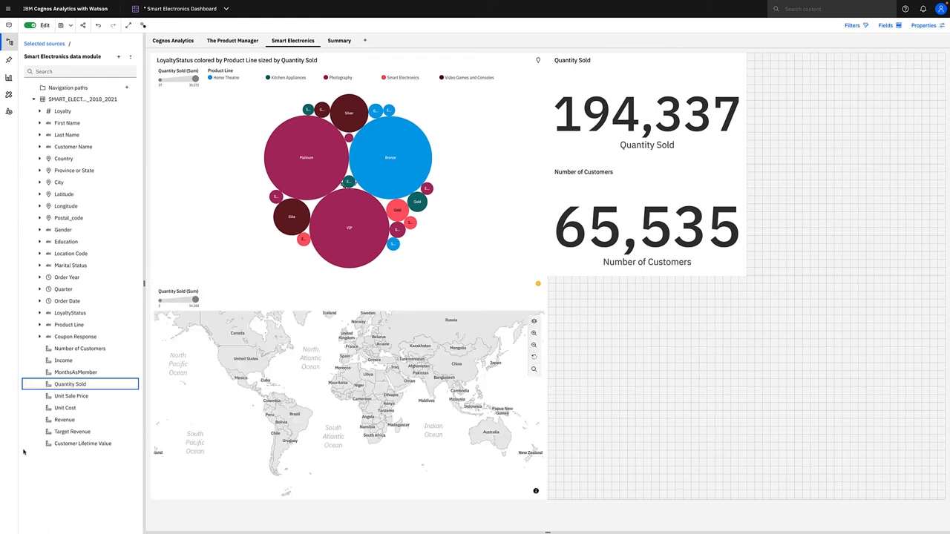
click(342, 385)
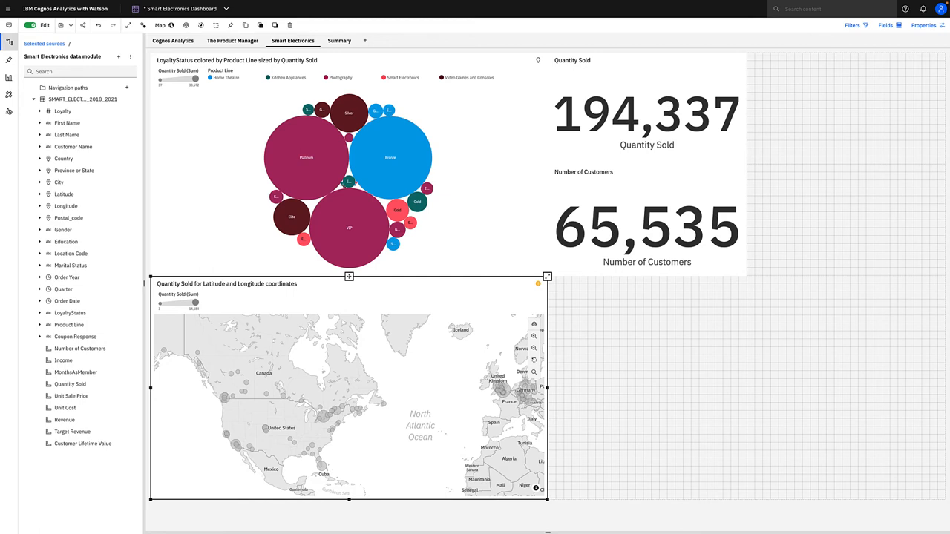
mouse_move(440, 378)
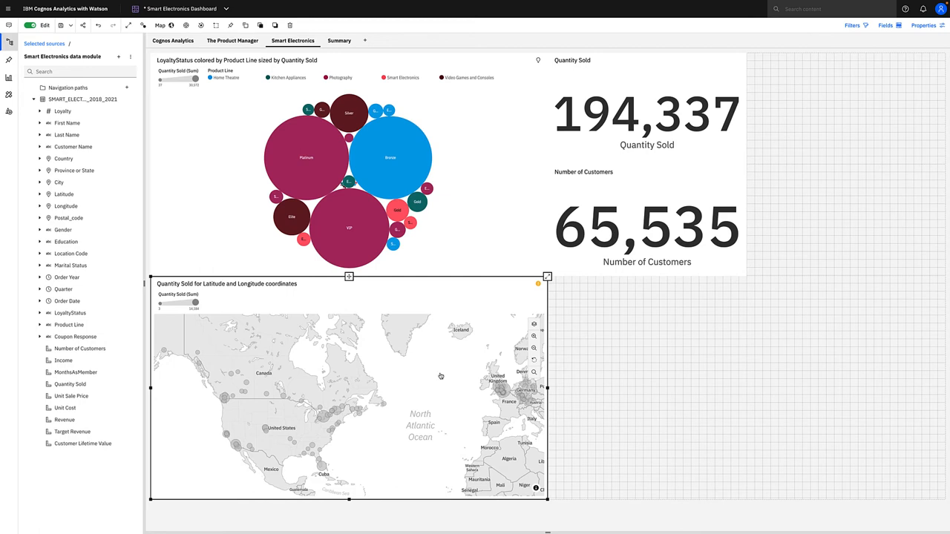
- Show the map's field assignments and expand the map to fill the whole view
click(886, 26)
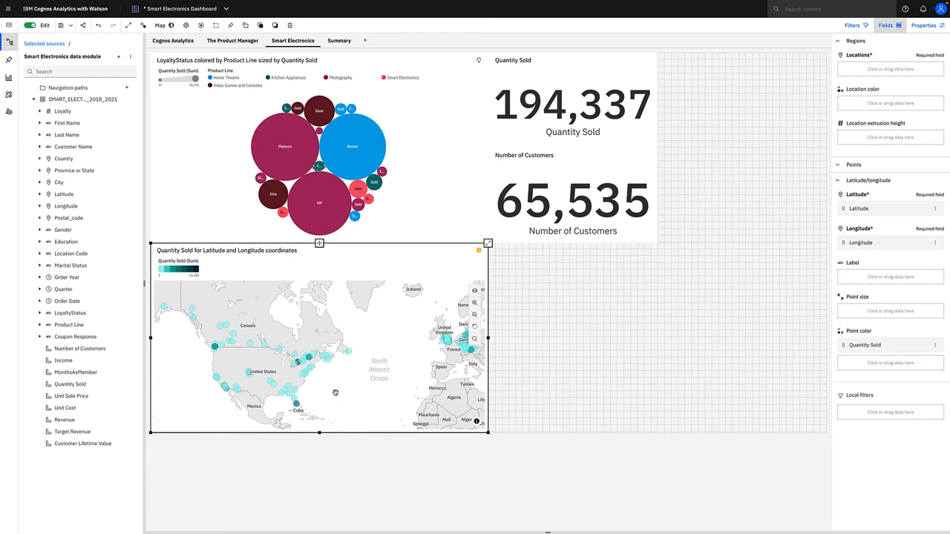
mouse_move(333, 394)
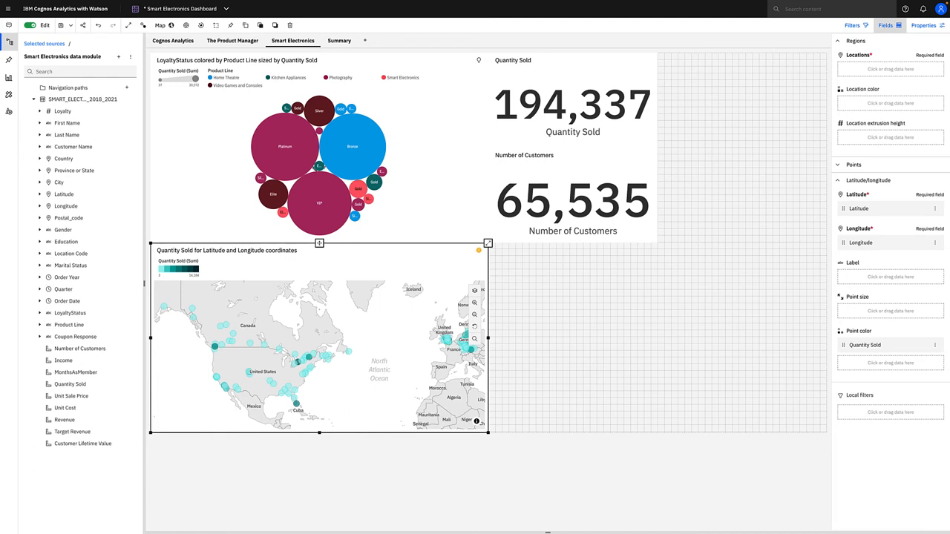
click(486, 243)
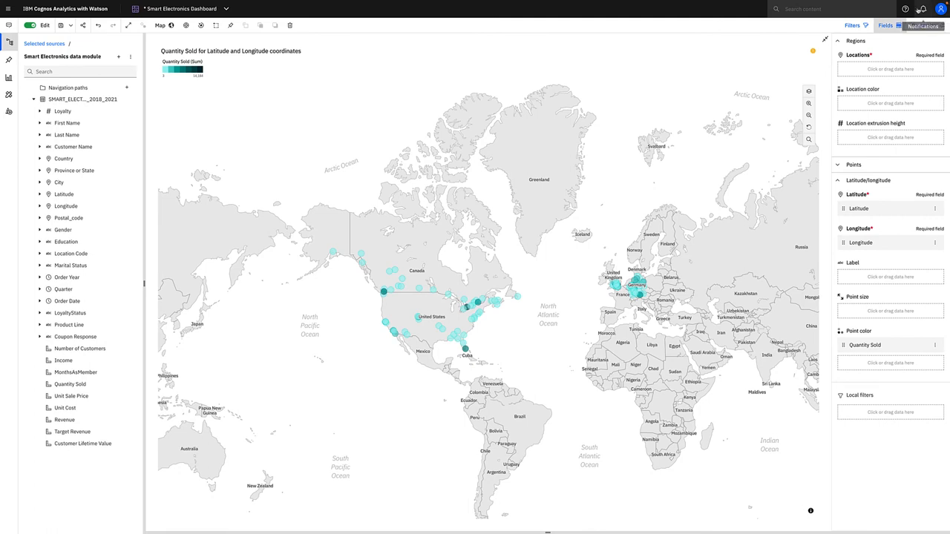
- Render the map's latitude/longitude layer as a heat layer and zoom closer
click(920, 27)
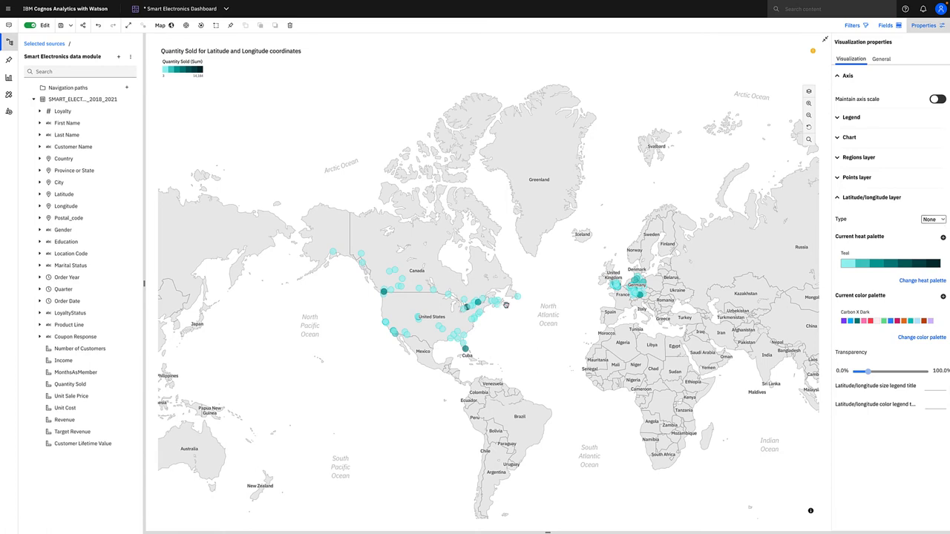
mouse_move(928, 281)
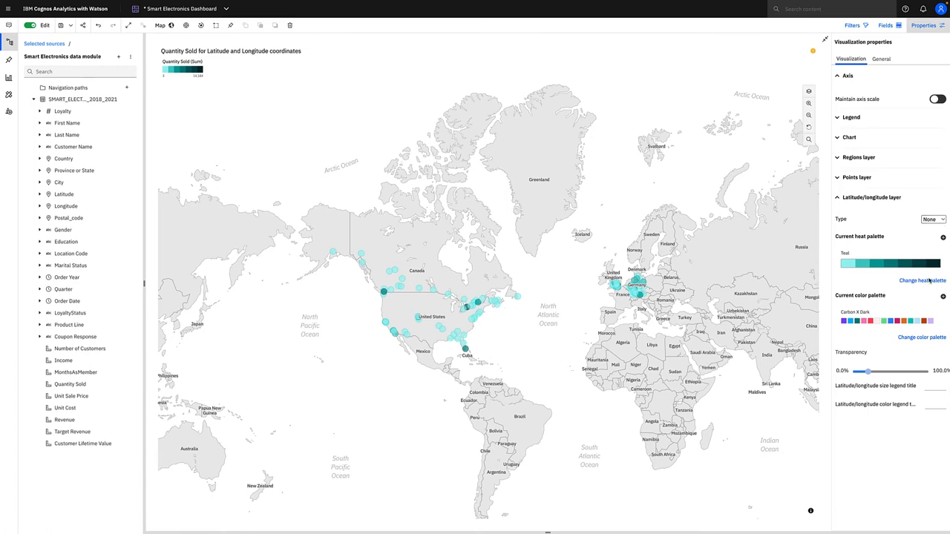
click(932, 219)
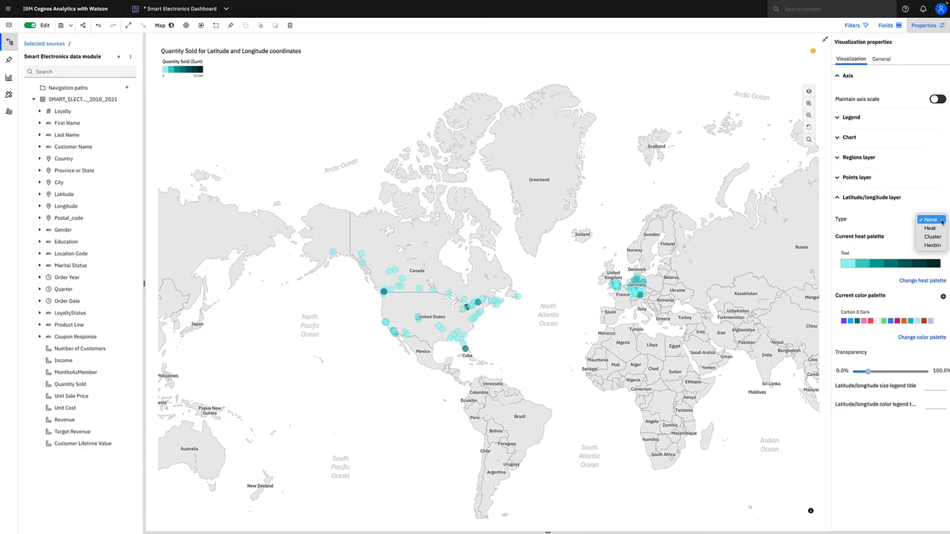
click(921, 227)
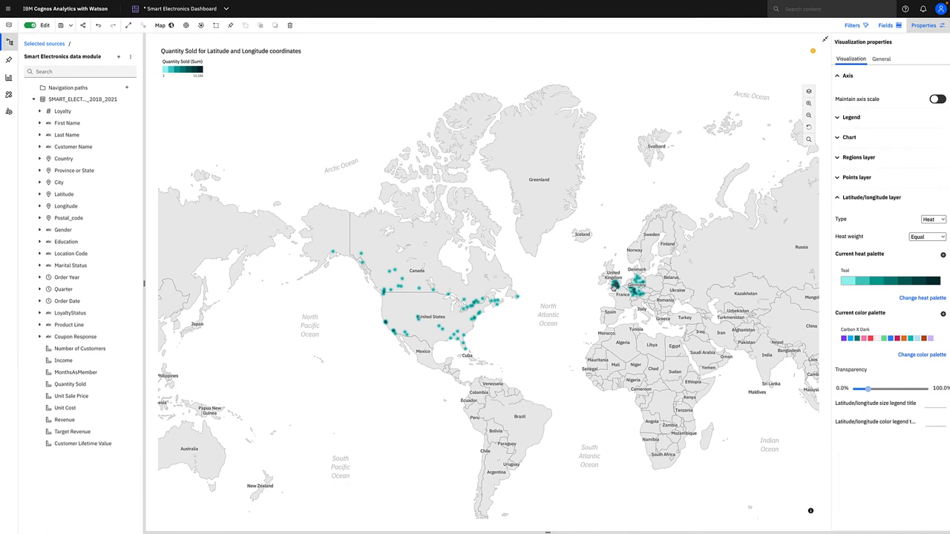
click(806, 105)
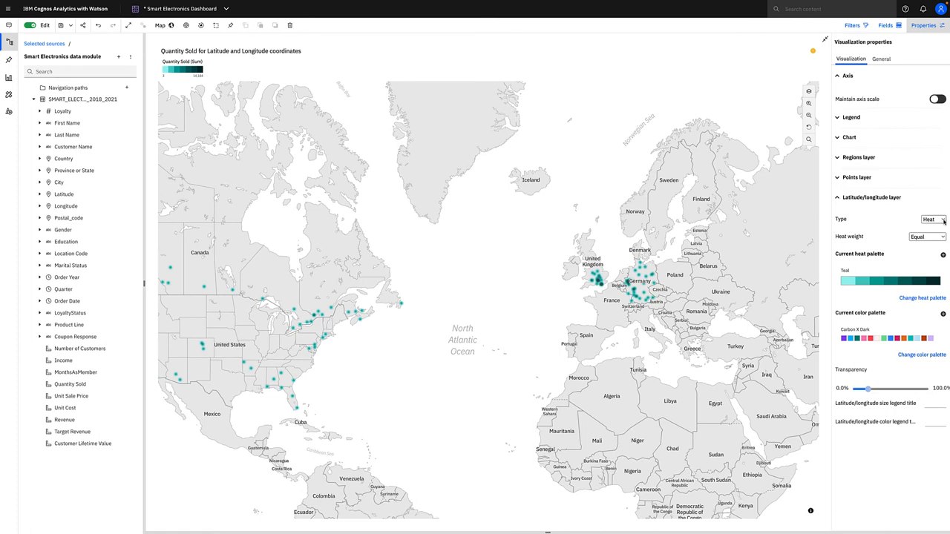
- Switch the layer to hexbins with maximum extrusion height 900000 and zoom into Europe
click(940, 218)
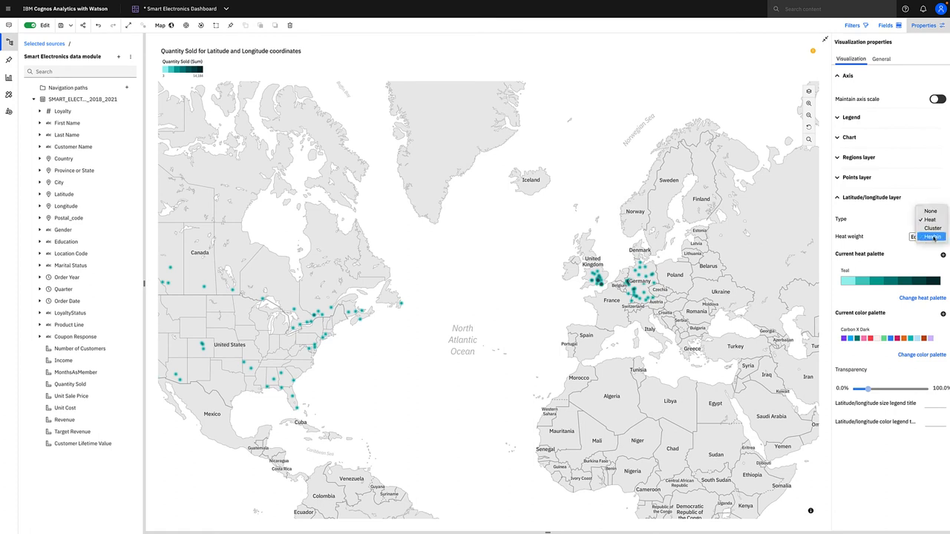
click(933, 238)
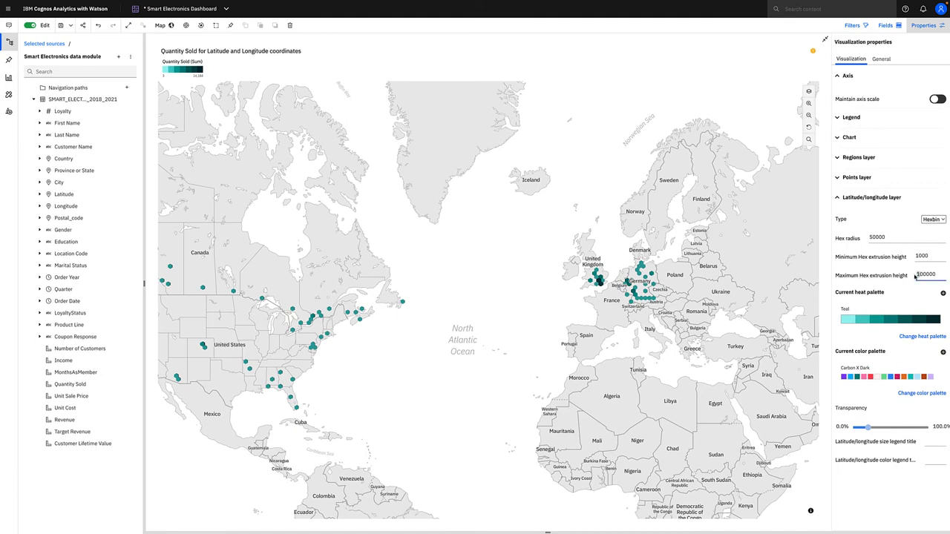
text(900000)
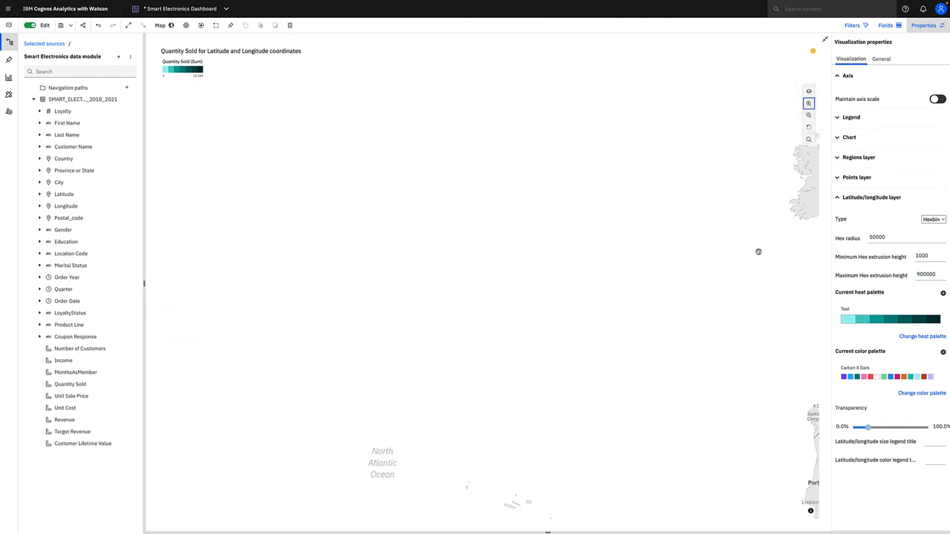
click(806, 106)
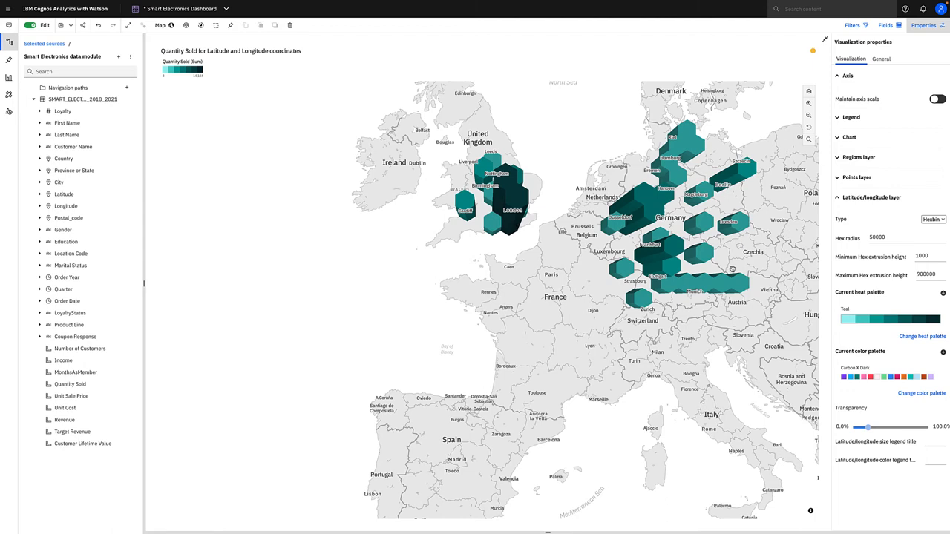
click(934, 218)
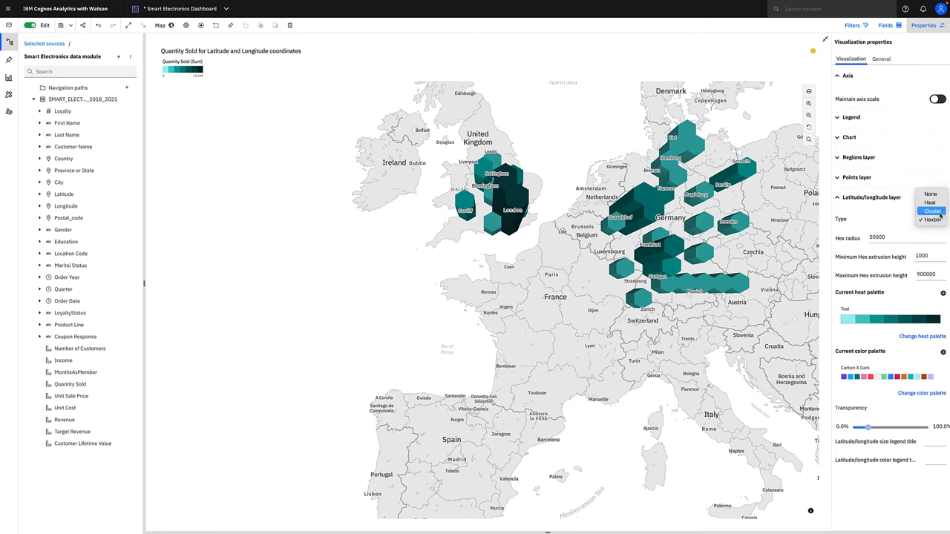
- Show the latitude/longitude layer as clusters, zoom around North America and Europe, then view the map's field slots
click(929, 211)
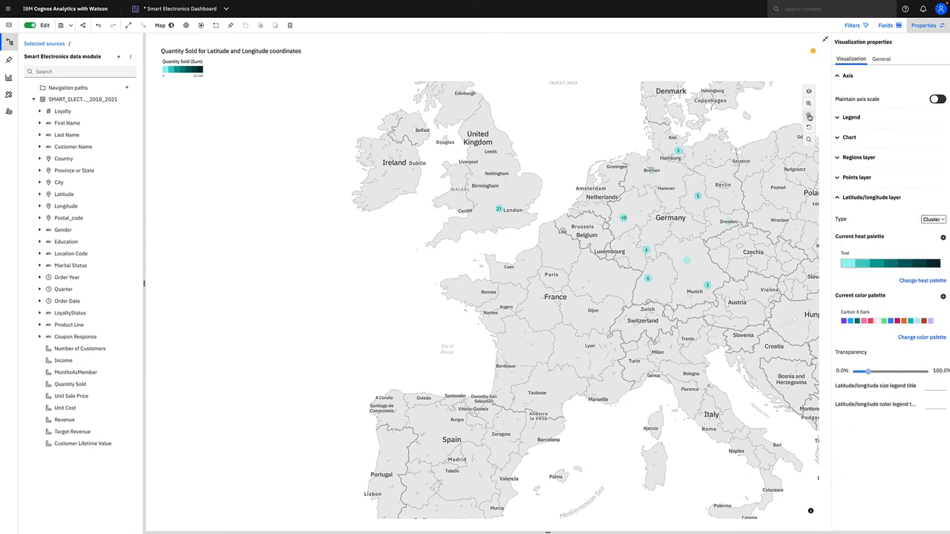
click(808, 117)
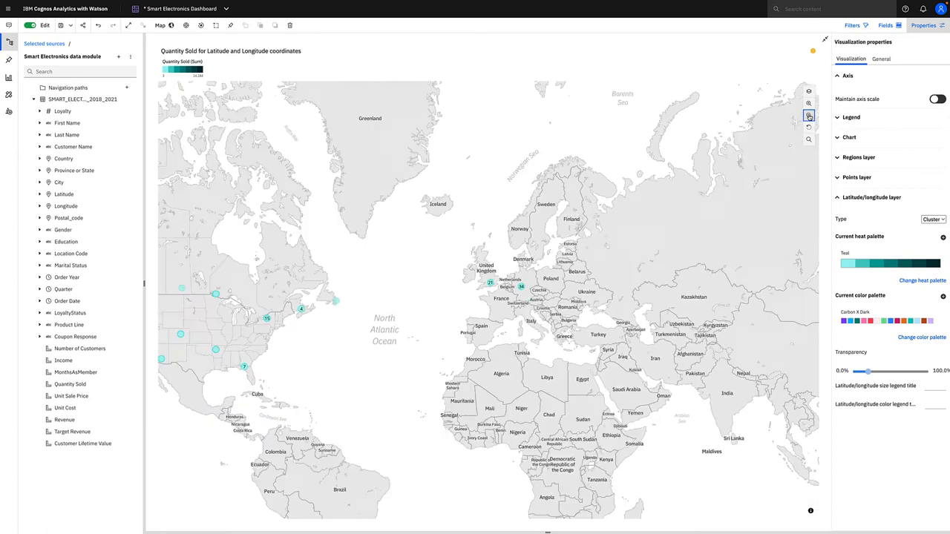
click(807, 115)
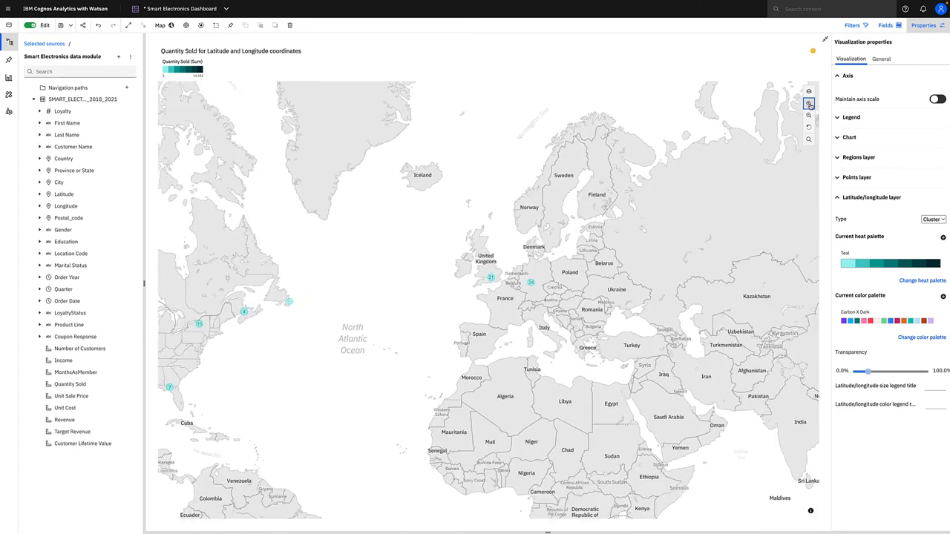
click(808, 103)
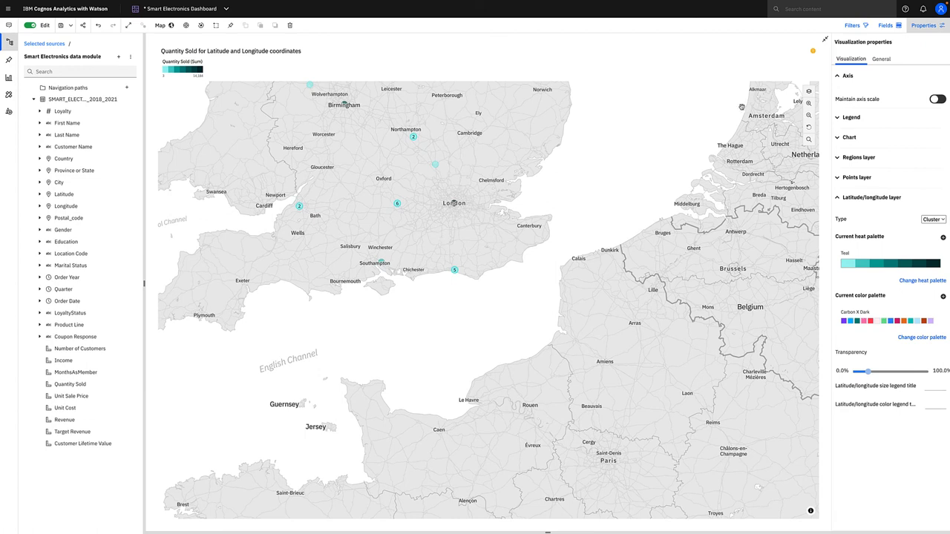
click(807, 117)
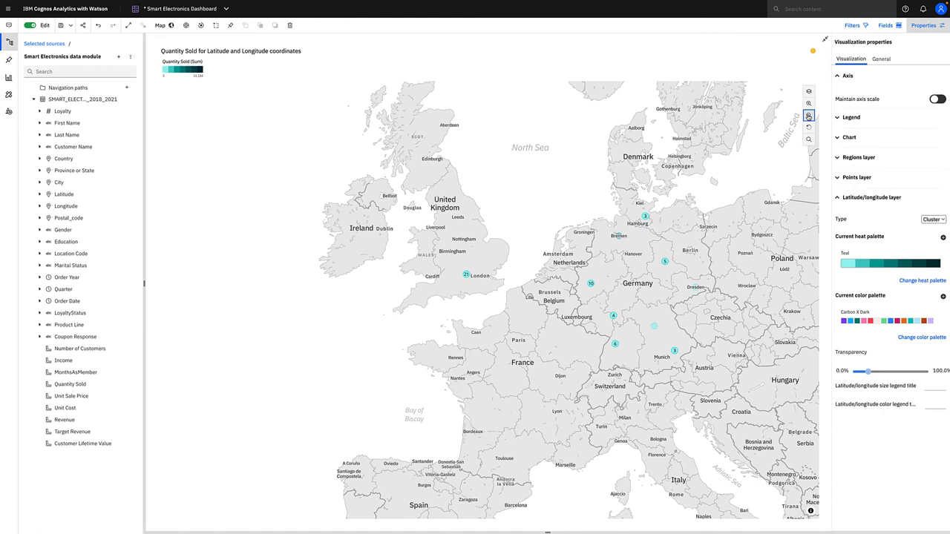
click(879, 26)
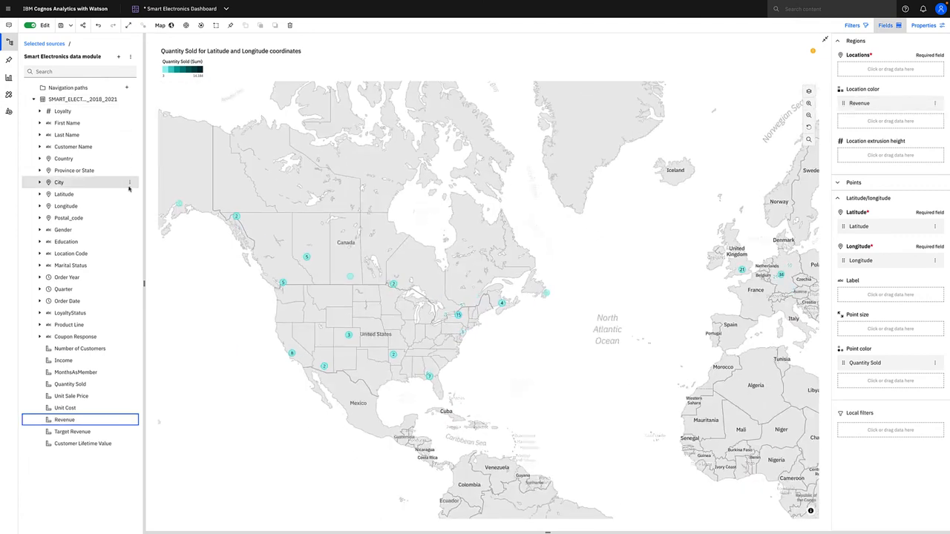
- Place Country and Province or State into the Locations slot so regions shade by Revenue, and exit focus mode
click(63, 158)
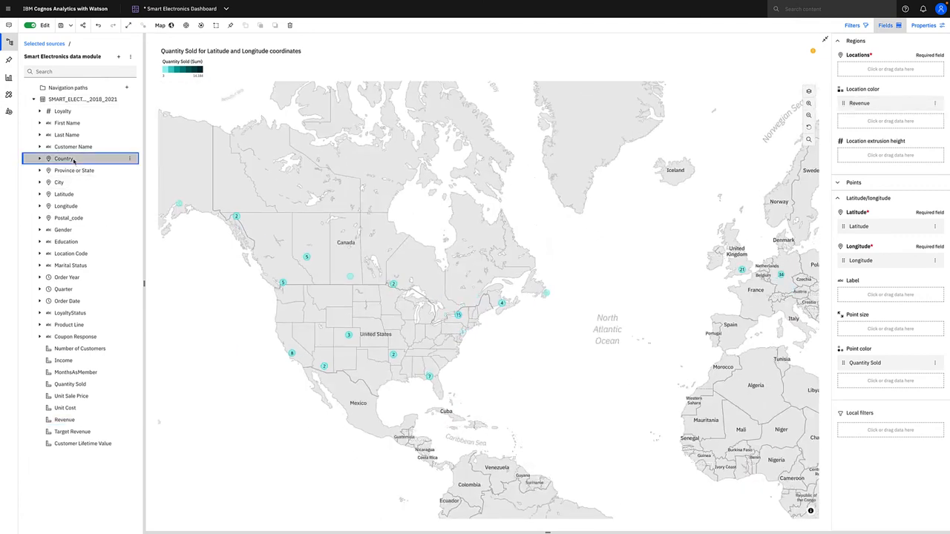
click(74, 171)
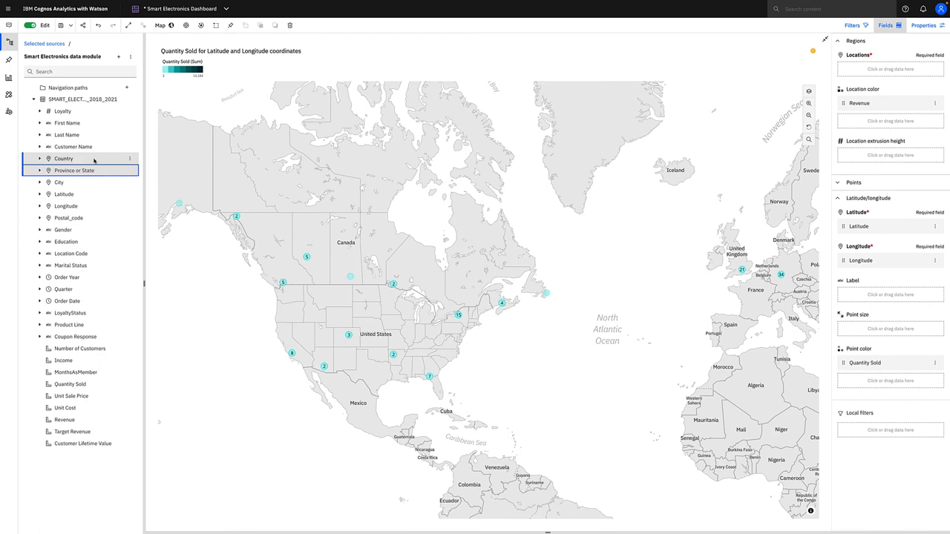
click(886, 71)
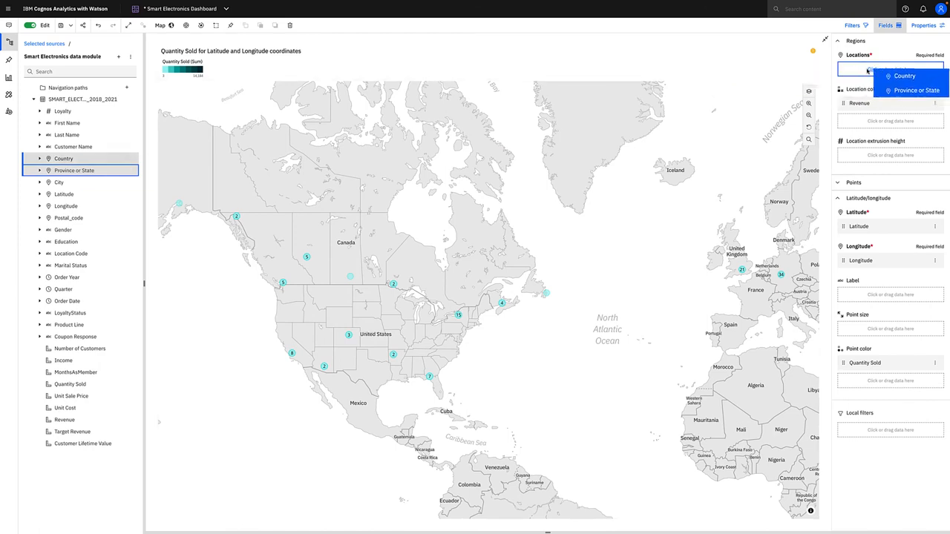
click(893, 77)
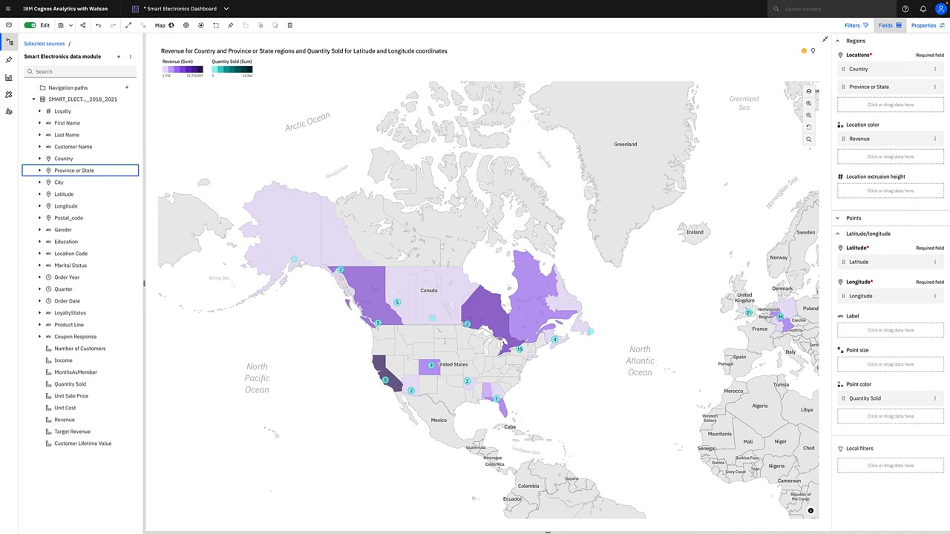
click(293, 40)
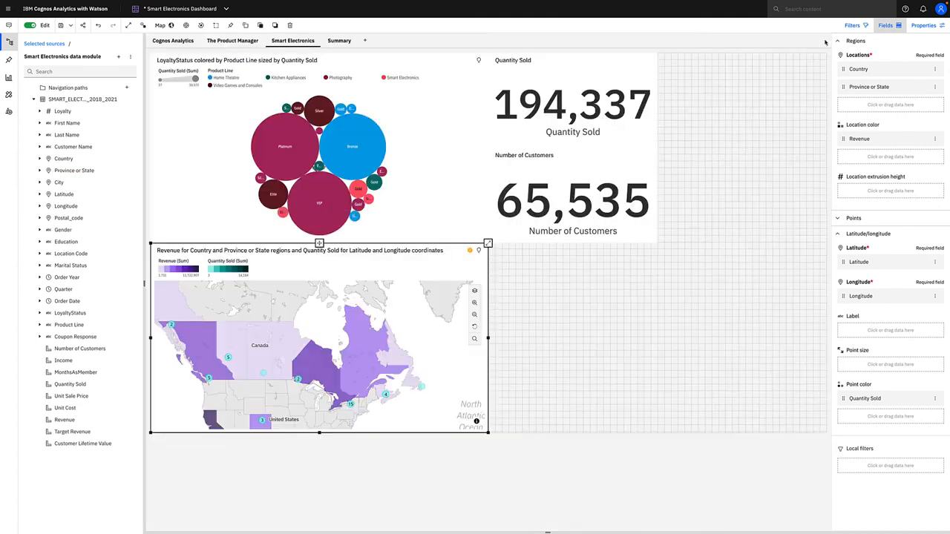
mouse_move(627, 371)
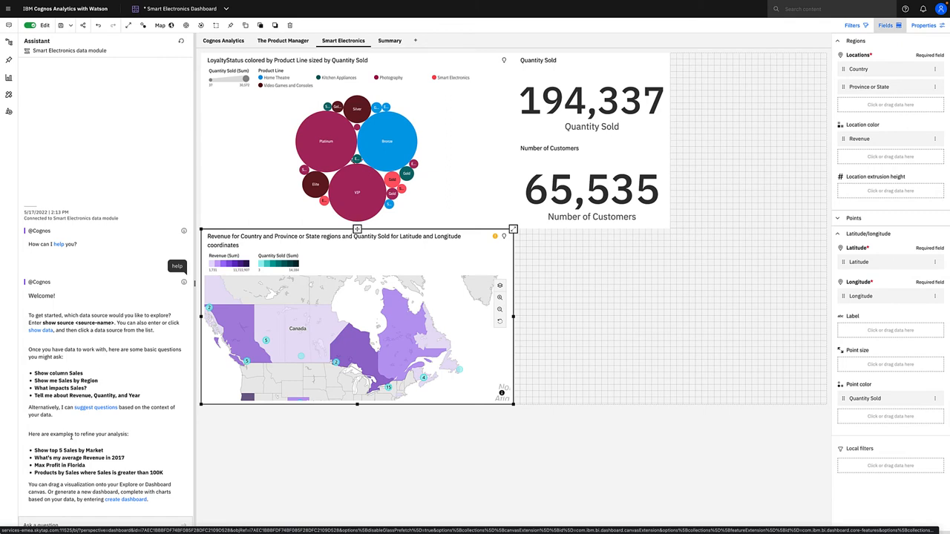
mouse_move(117, 409)
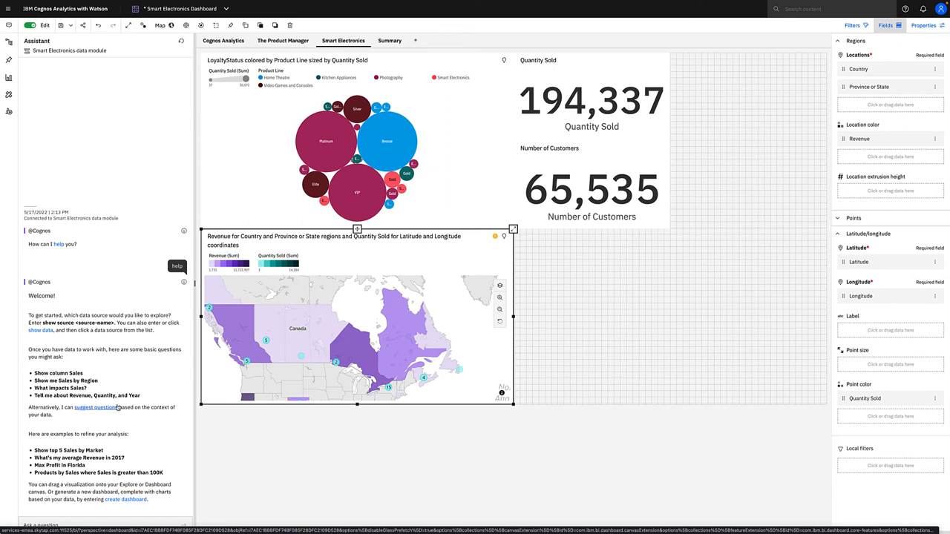
- Take the suggested question 'Which Order Year has the top Target Revenue?' and view its answer as a bubble chart
click(95, 408)
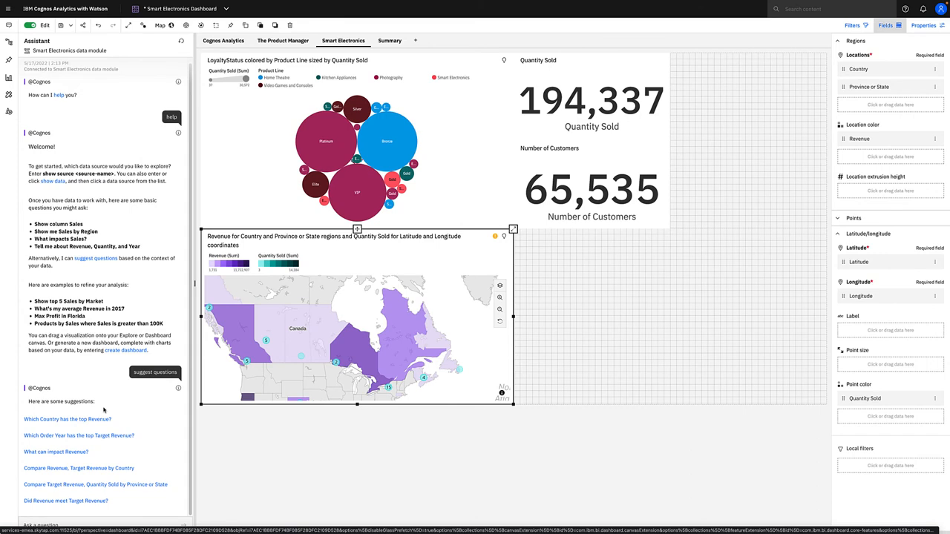
mouse_move(148, 434)
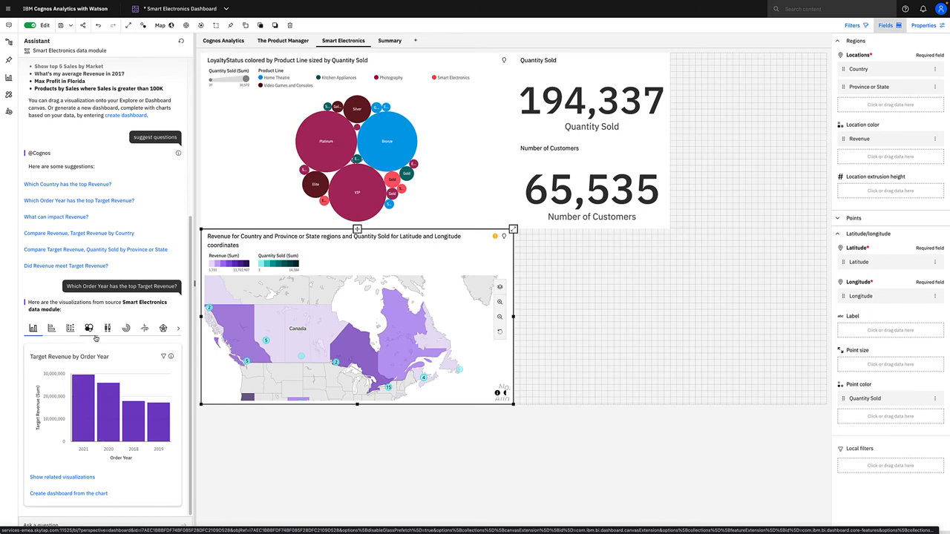
click(90, 328)
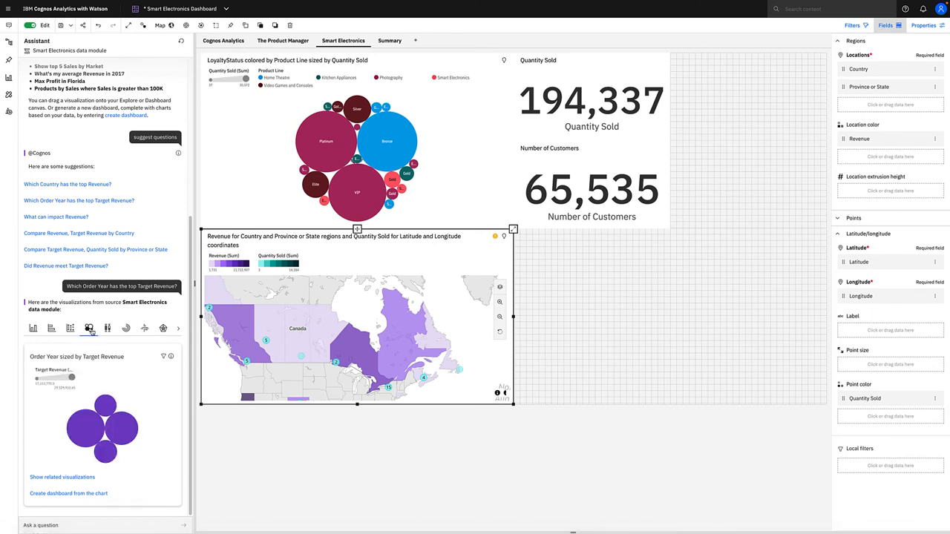
mouse_move(146, 332)
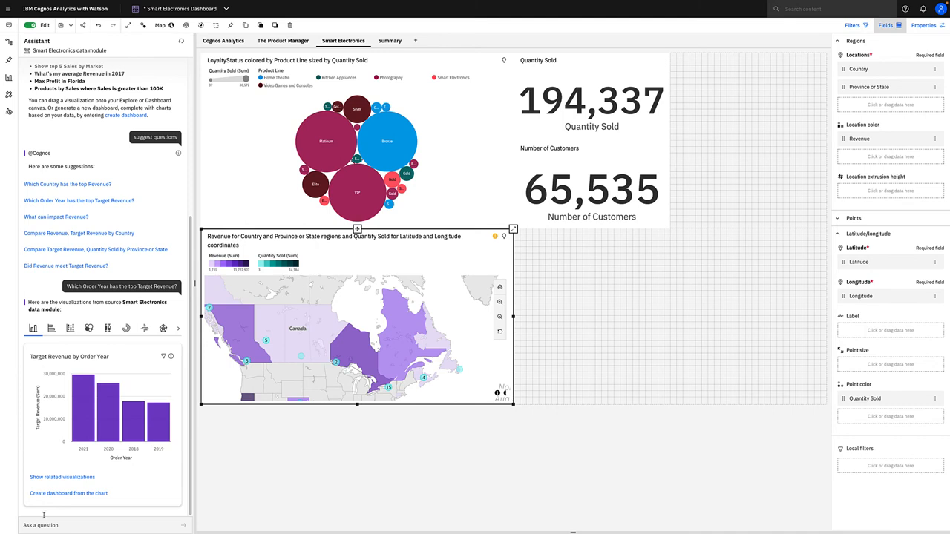
- Ask the assistant 'what influences revenue' and scroll to the Watson insight on Revenue vs Target Revenue deviation
text(what)
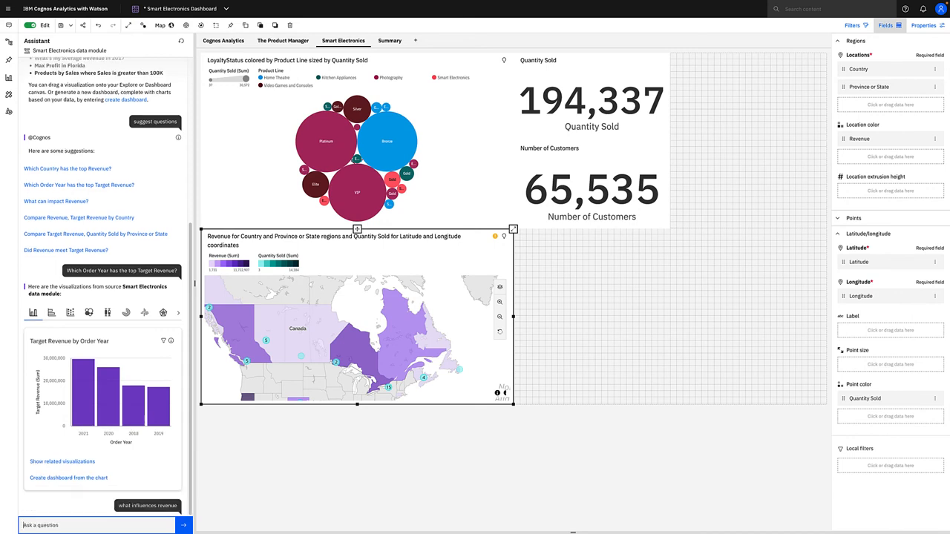
click(147, 219)
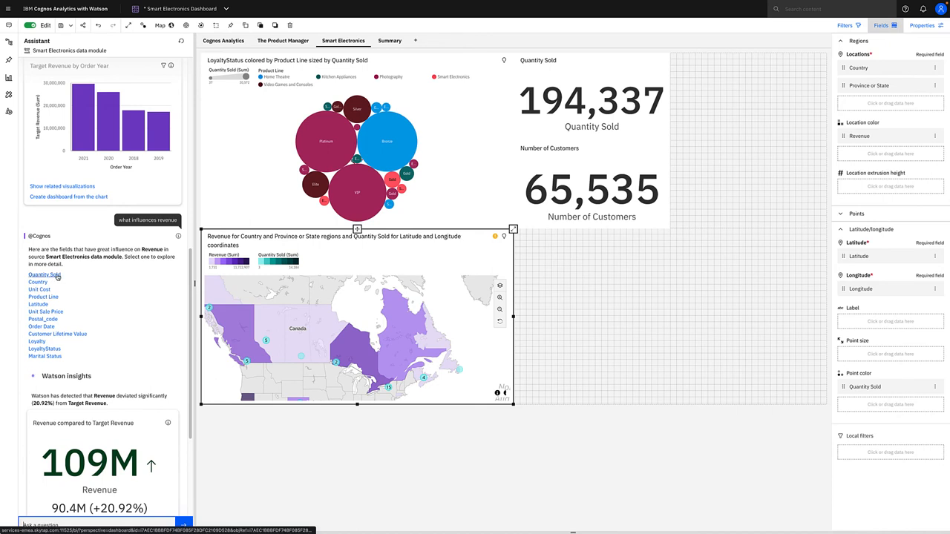
mouse_move(36, 281)
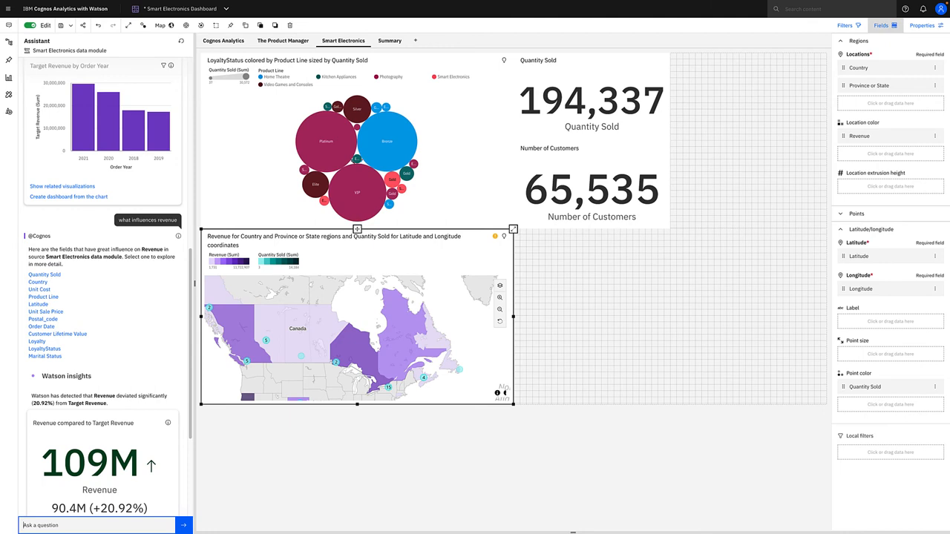
scroll(down, 3)
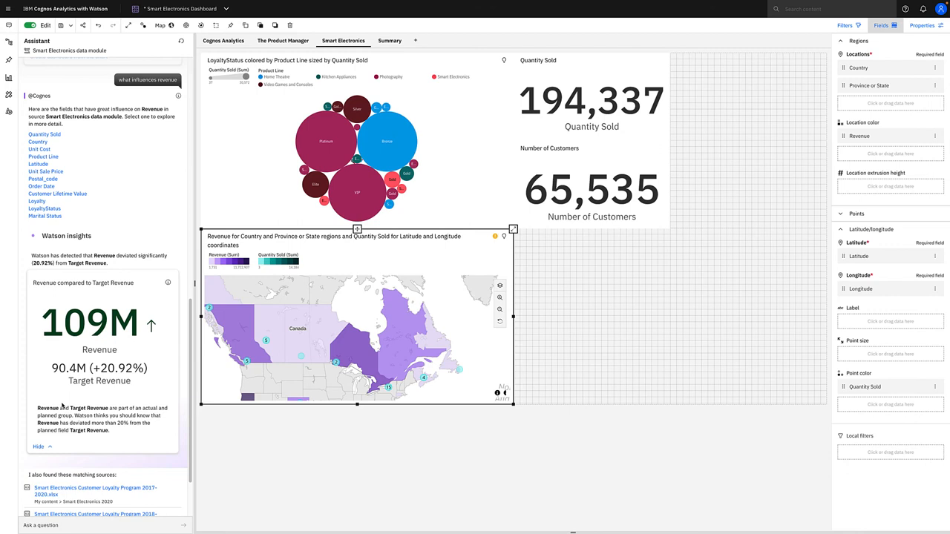
mouse_move(77, 289)
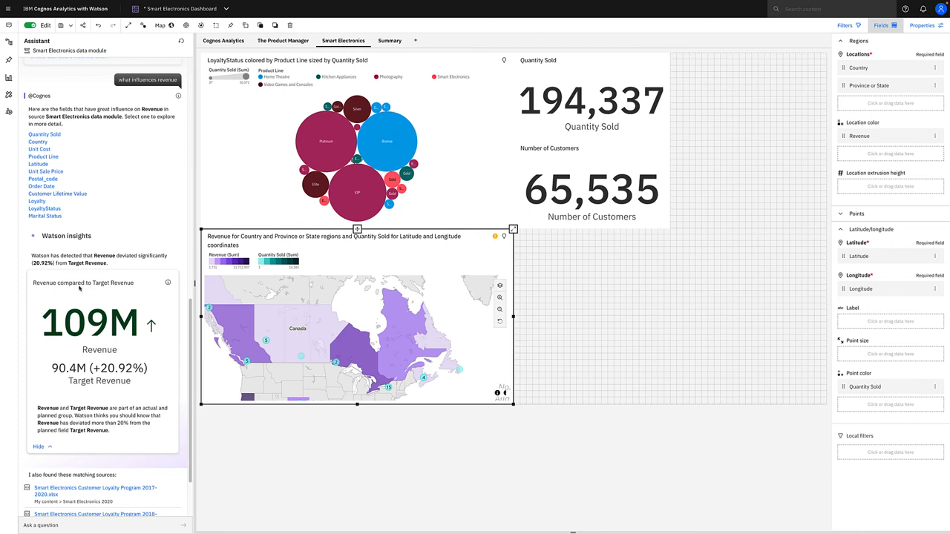
mouse_move(66, 286)
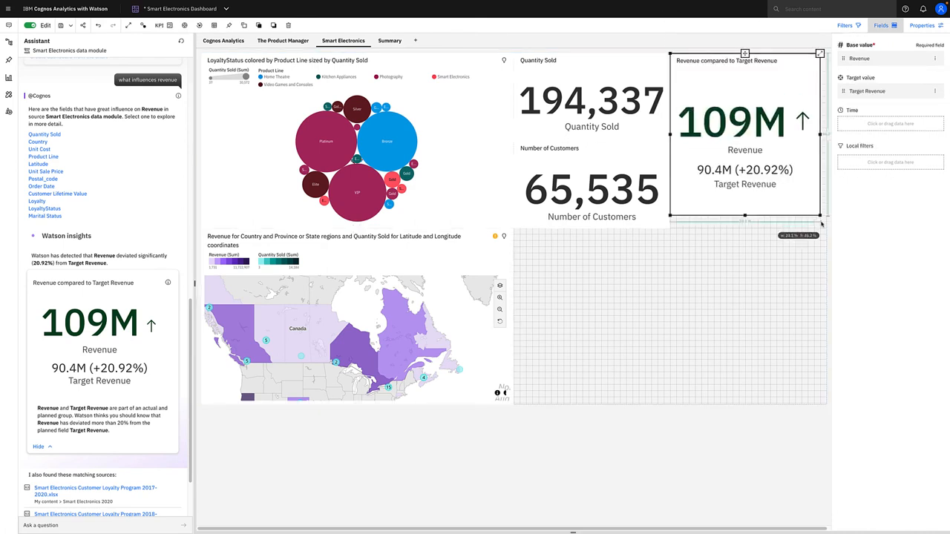
- Stretch the Revenue vs Target Revenue KPI tile (109M, +20.92%) down to match its neighbours
drag(819, 219, 825, 234)
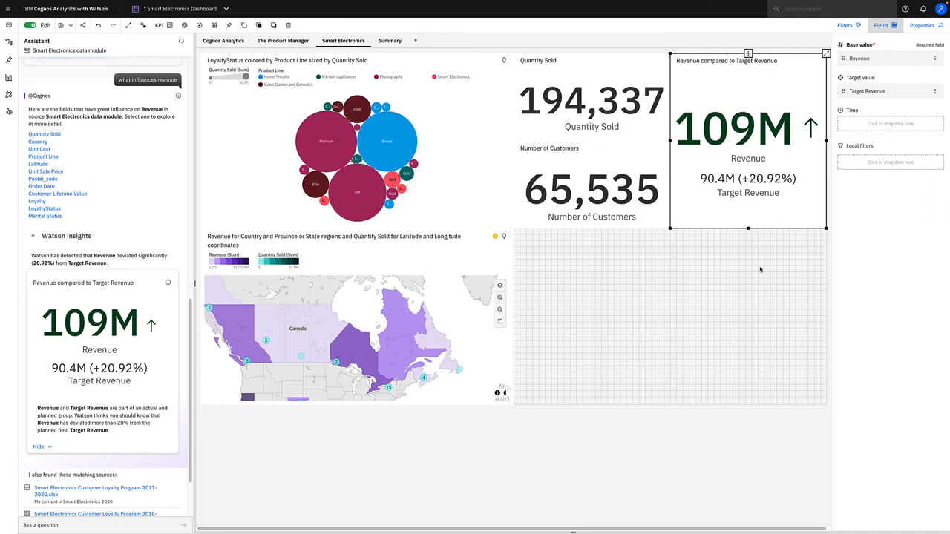
mouse_move(742, 141)
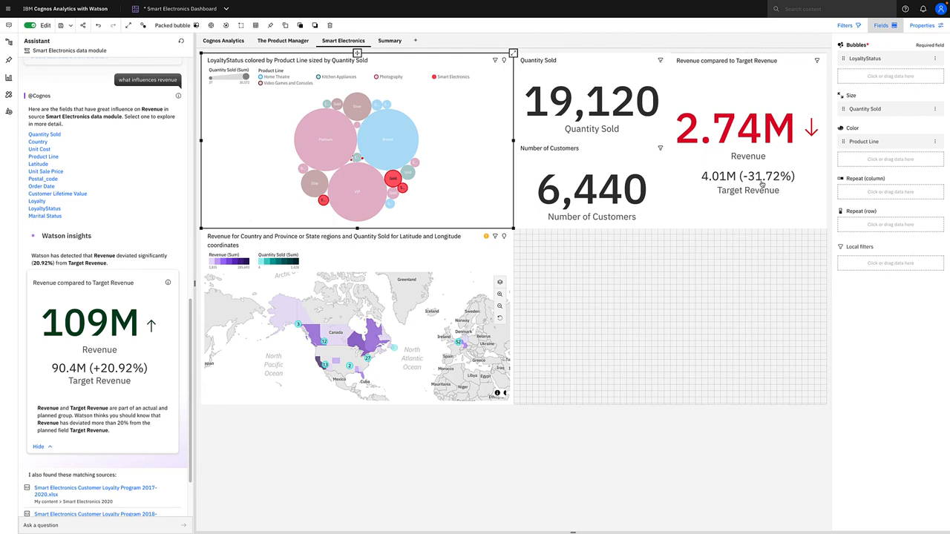
mouse_move(747, 177)
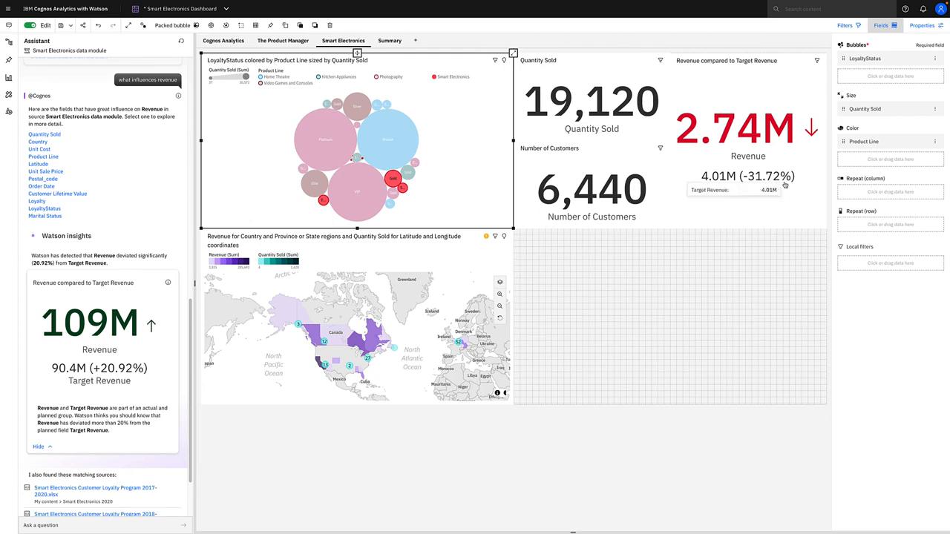
mouse_move(587, 149)
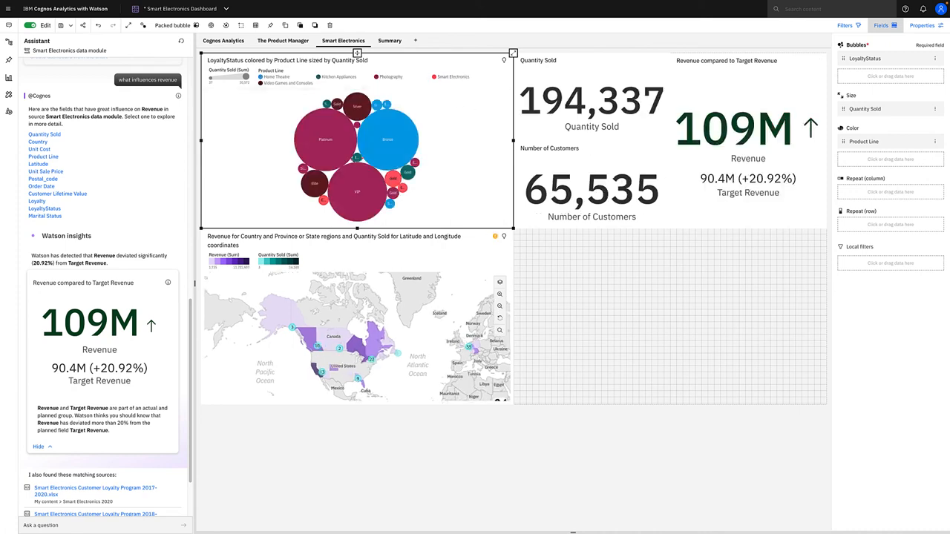
- Ask the assistant 'what is quantity sold by Product Line and order year' for a line chart result
scroll(down, 3)
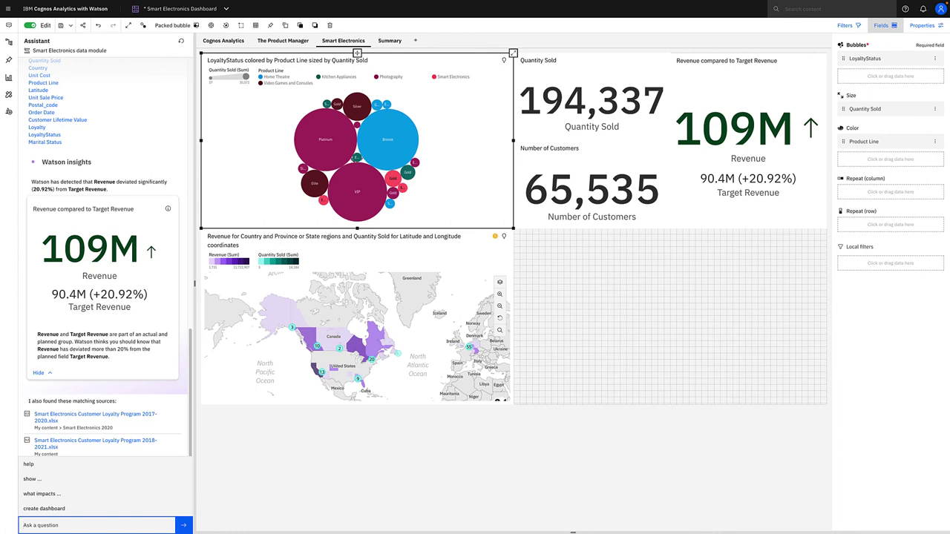
text(what is quantity sold by)
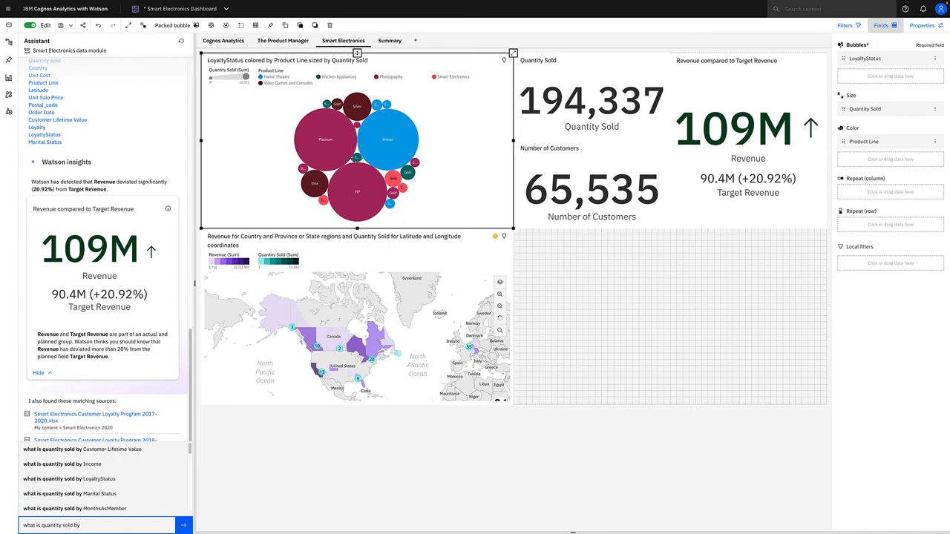
text(p)
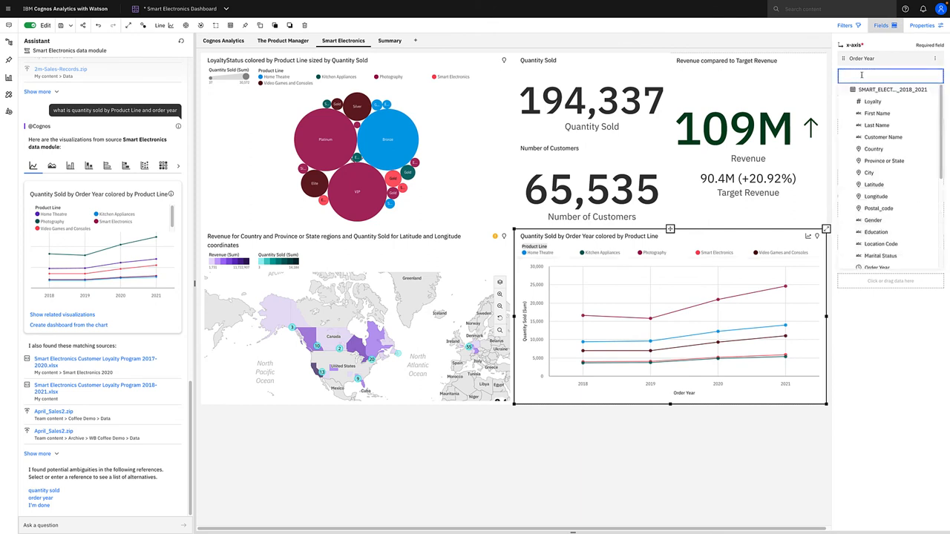
- Search 'quar' and add Quarter beside Order Year on the line chart's x-axis
text(quar)
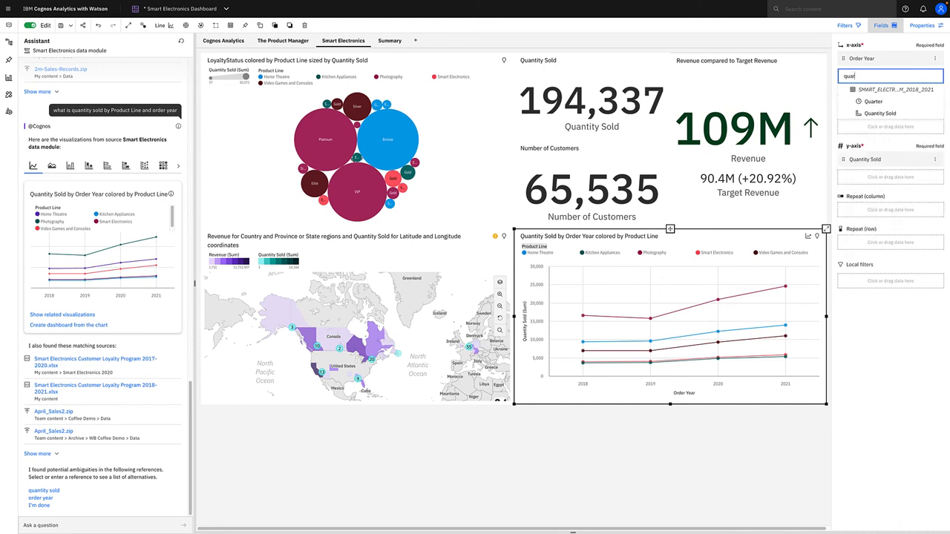
click(873, 101)
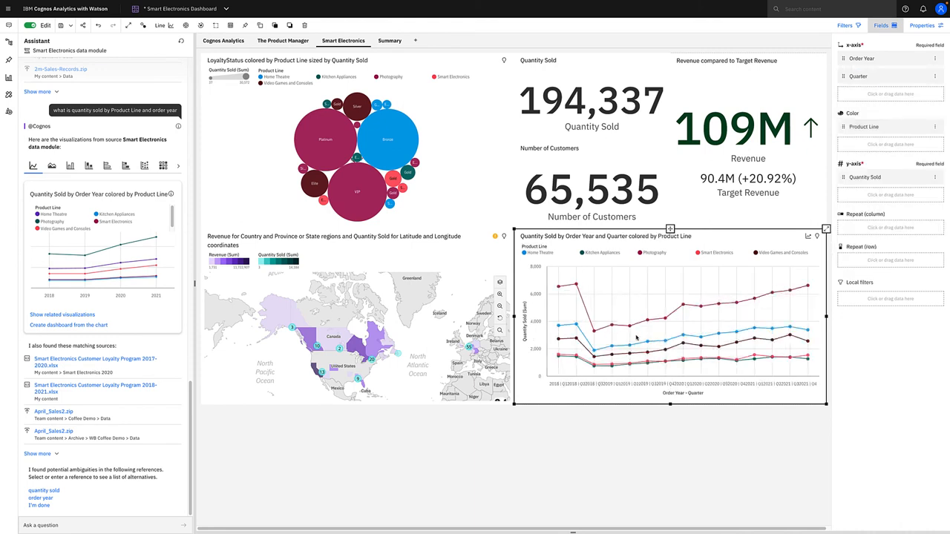
mouse_move(641, 336)
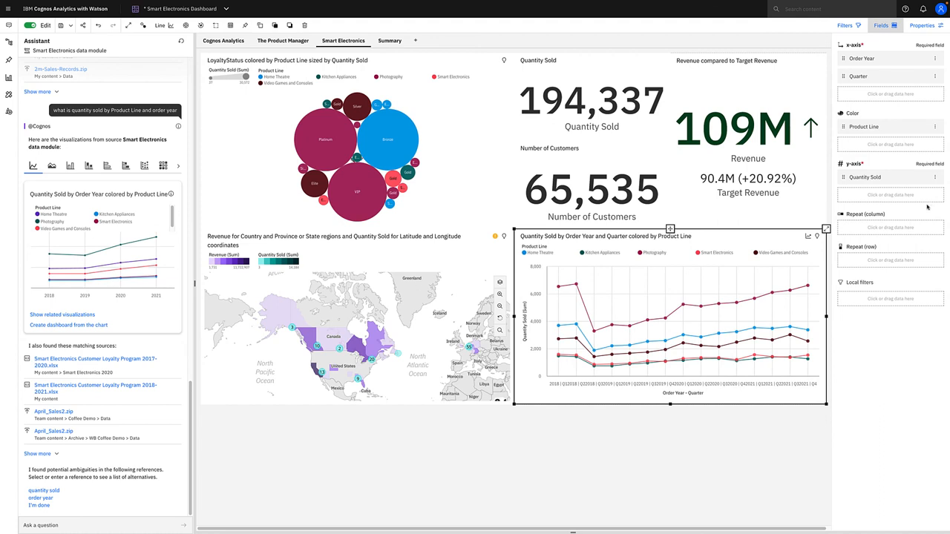
- Filter the chart's Order Year to 2020 and 2021 only
click(935, 60)
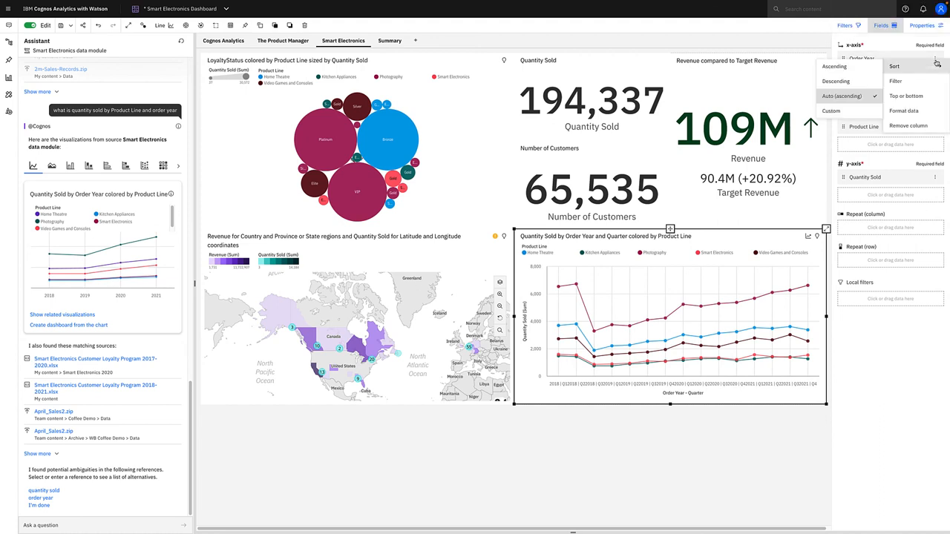
click(899, 81)
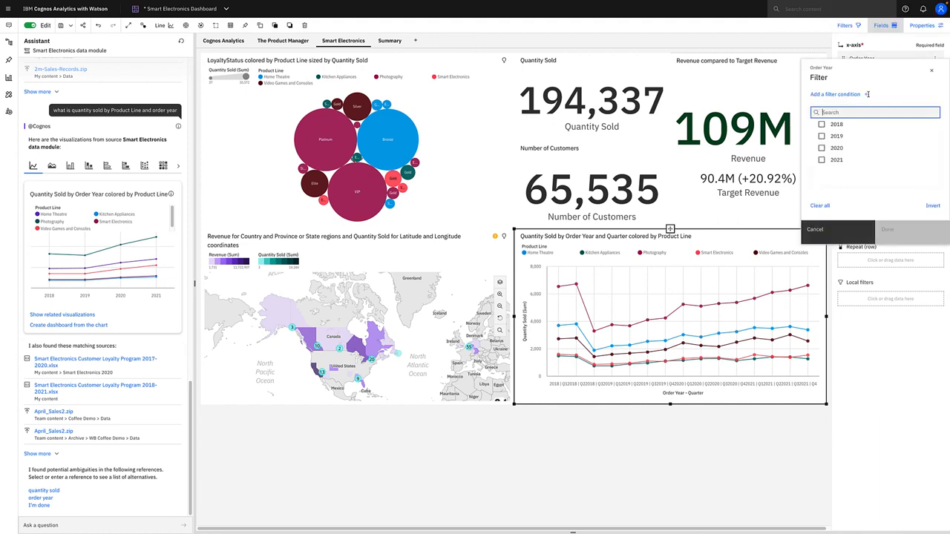
click(821, 160)
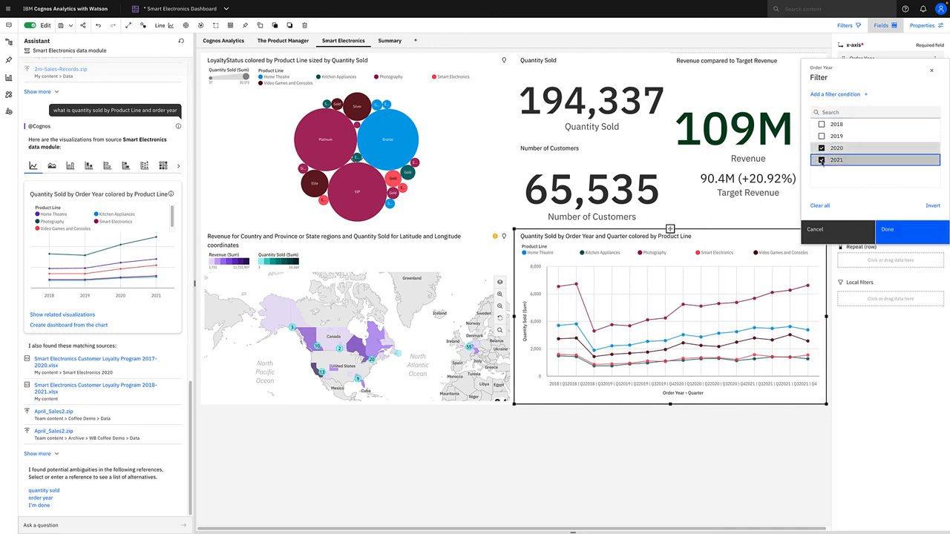
click(911, 230)
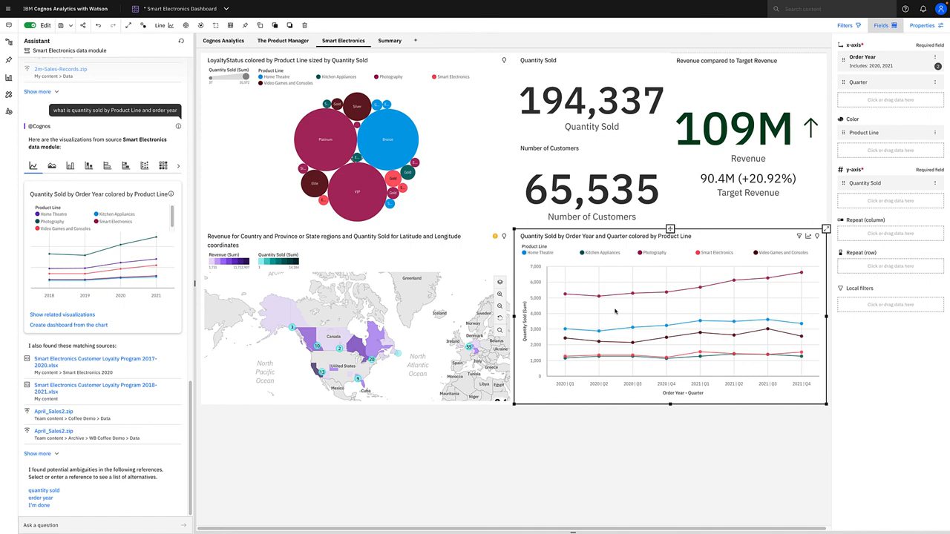
mouse_move(699, 406)
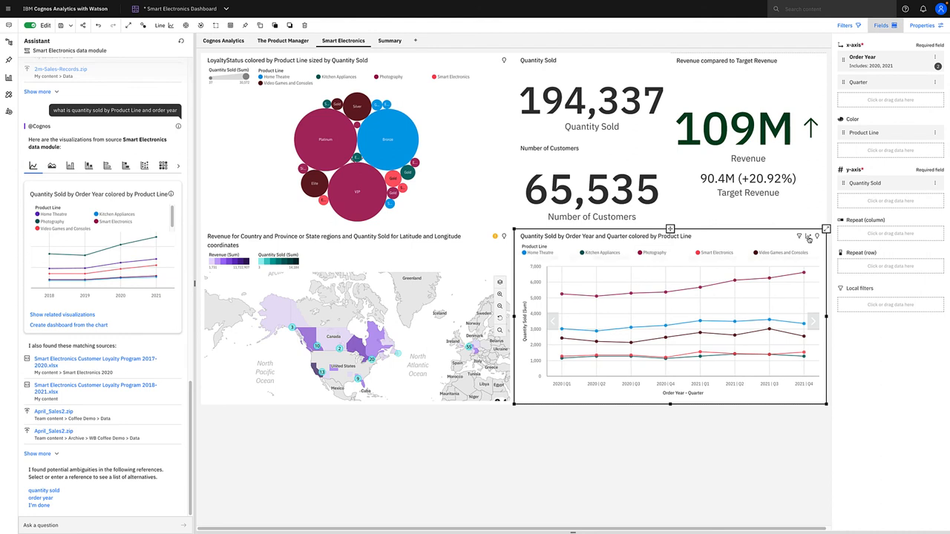
mouse_move(808, 237)
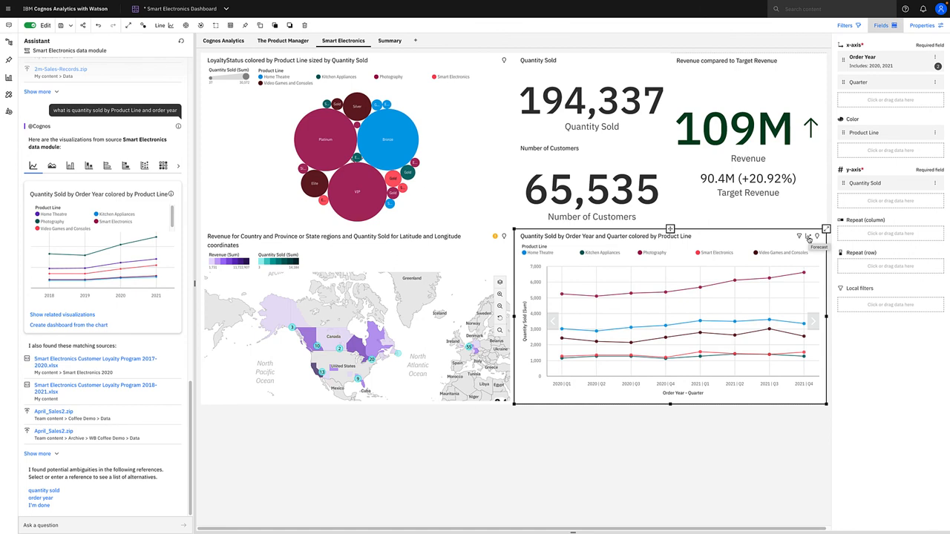
- Switch on Show forecast so dashed lines project each Product Line into 2022, then dismiss the forecast panel
click(806, 236)
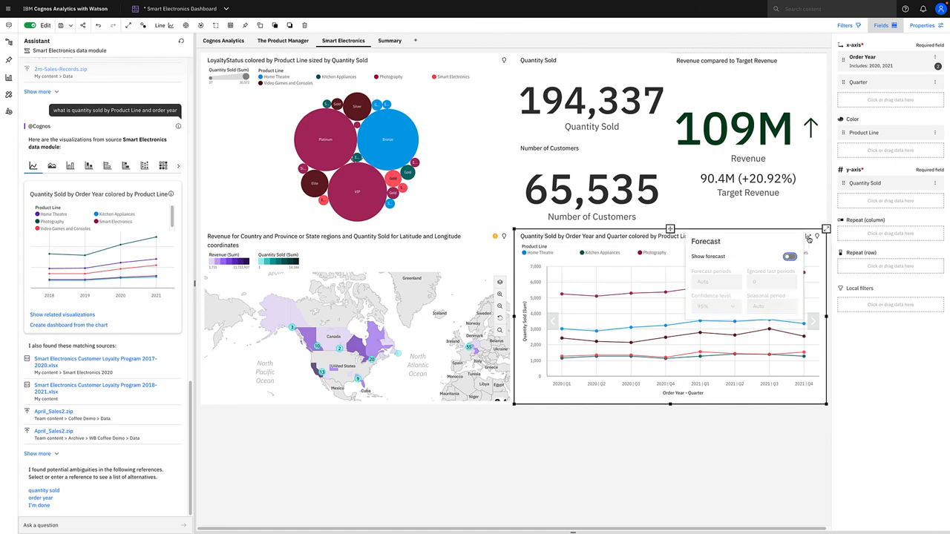
click(793, 256)
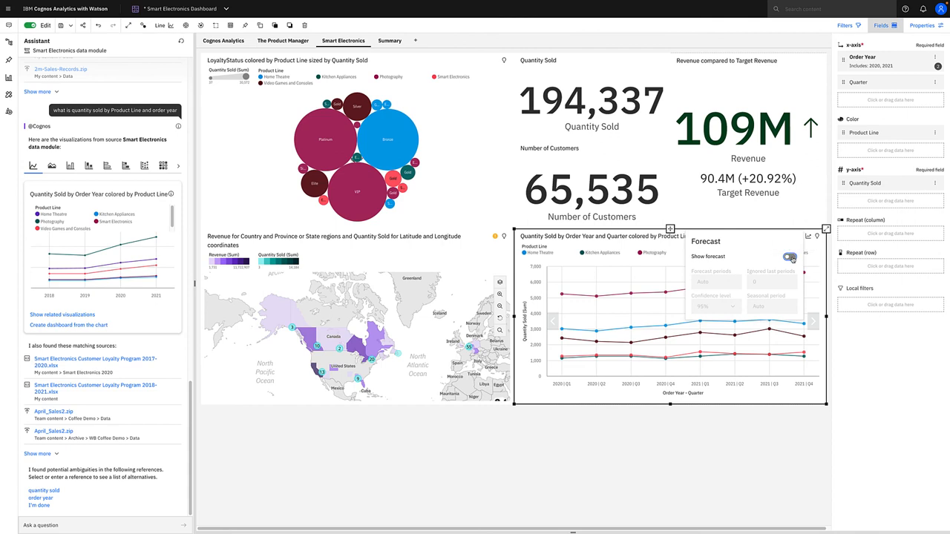
click(790, 256)
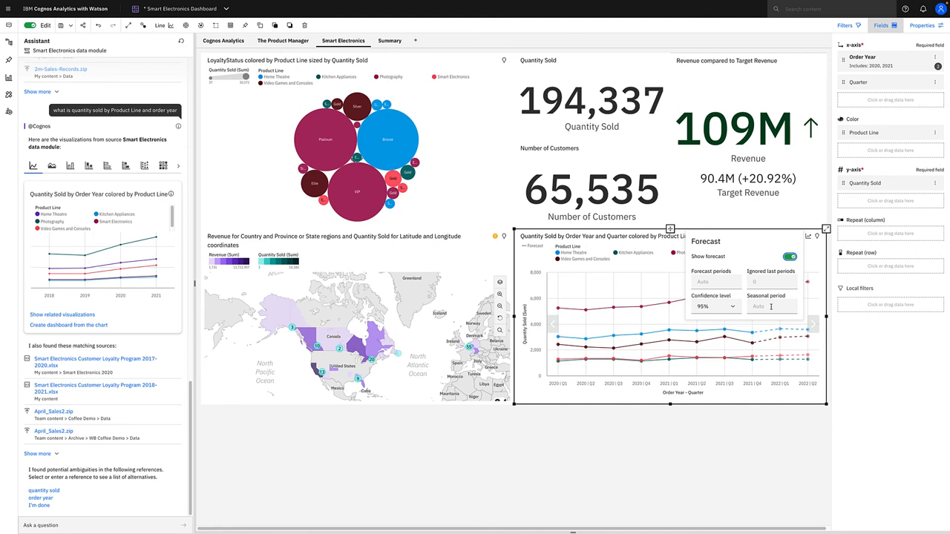
click(813, 258)
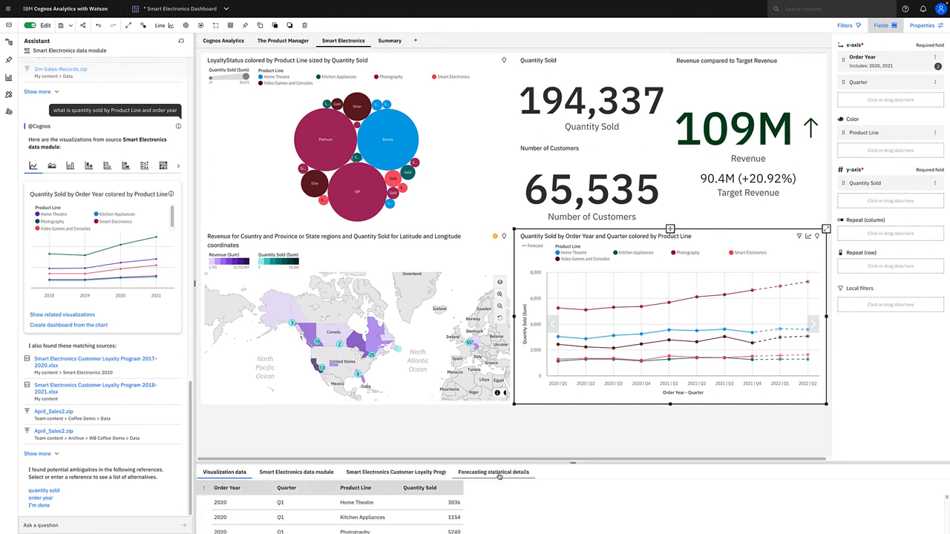
- Close the data tray and maximize the forecasted quarterly line chart to fill the canvas
click(496, 472)
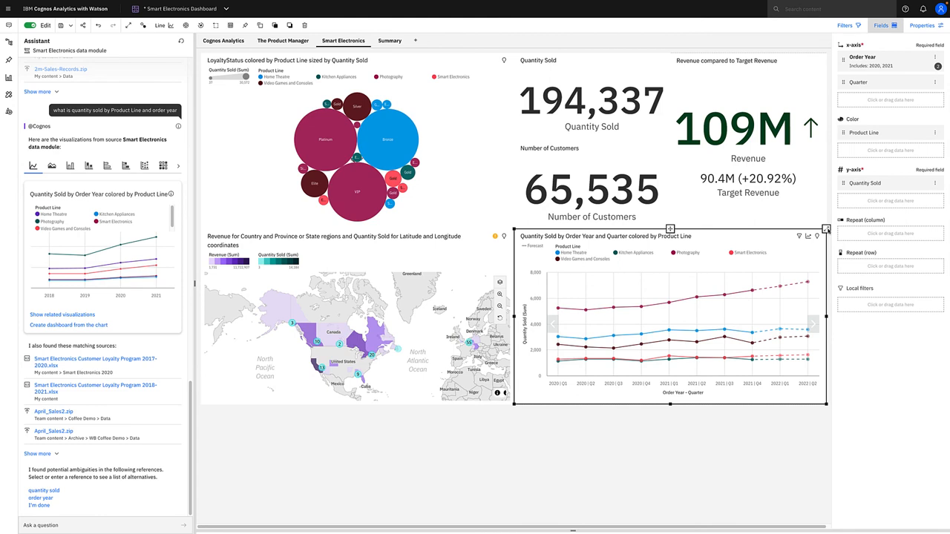
click(826, 229)
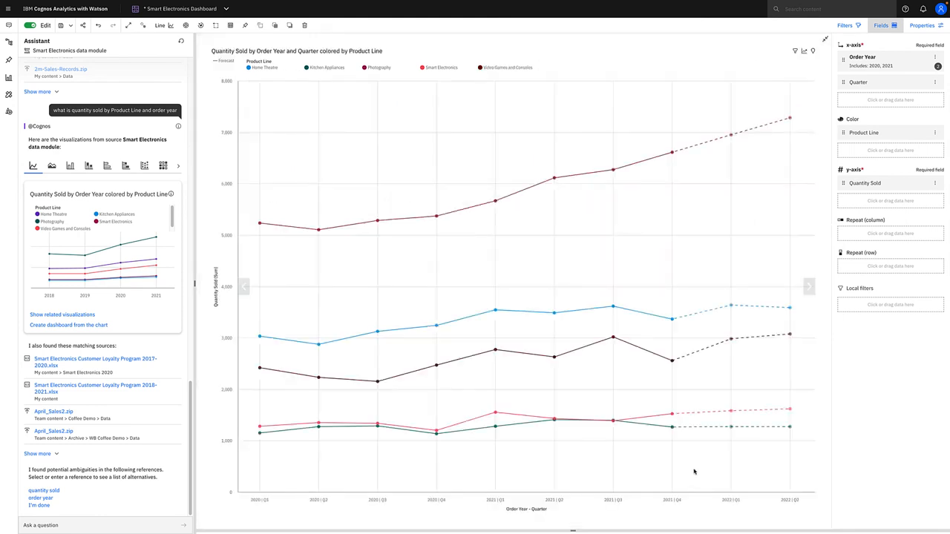
mouse_move(731, 410)
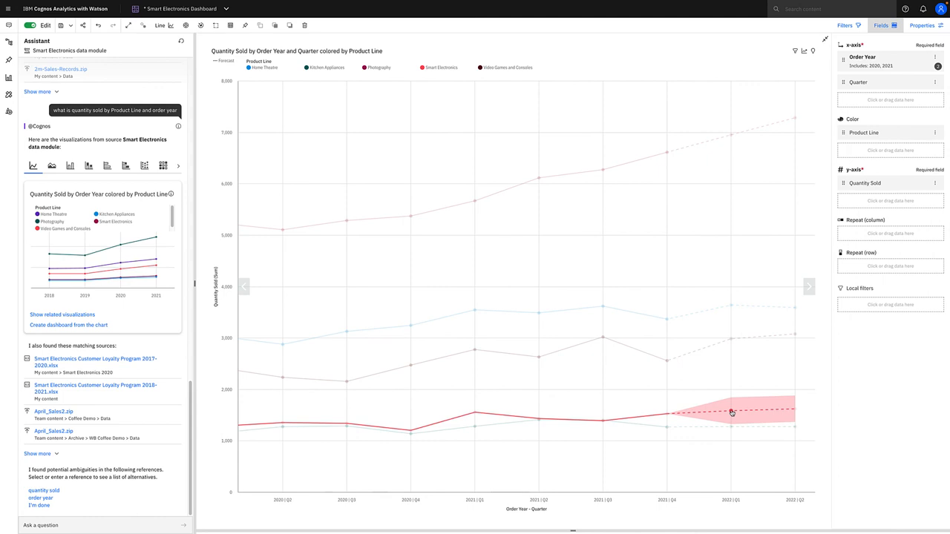
mouse_move(730, 413)
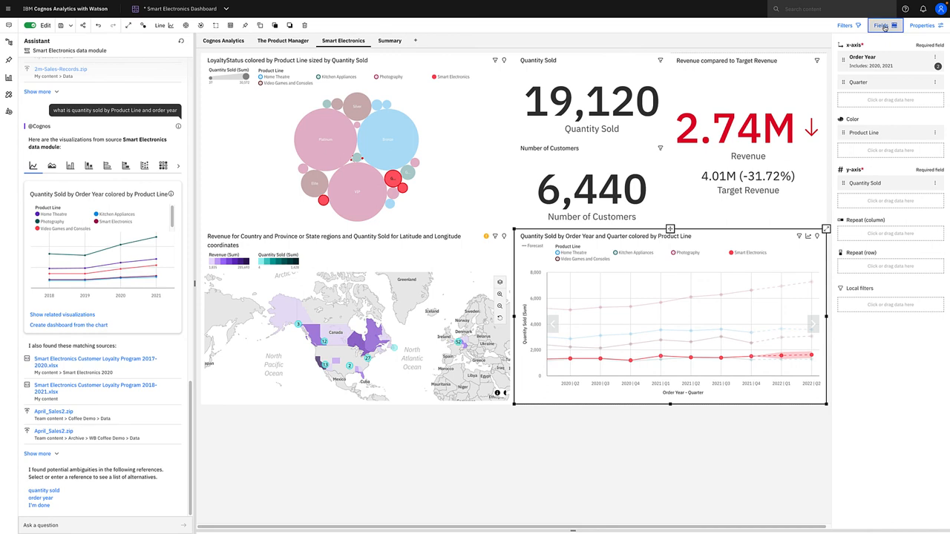
- Remove the Smart Electronics focus and start a fresh assistant conversation
click(880, 27)
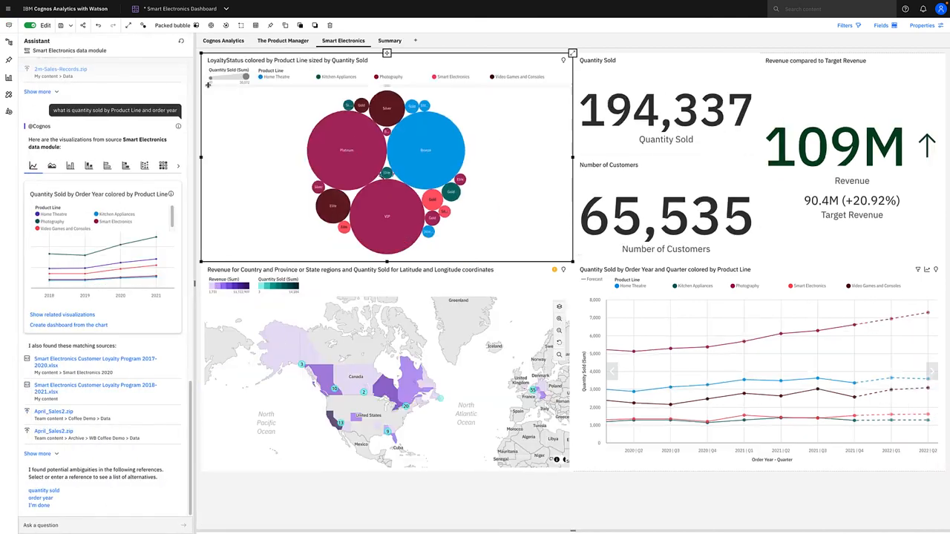
click(182, 41)
text(create dashboard)
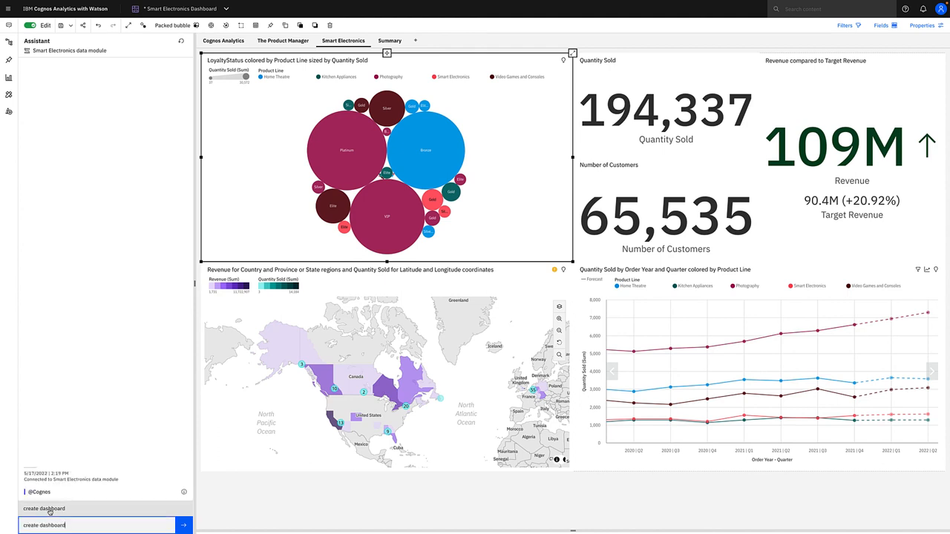
- Submit 'create dashboard' so the assistant generates a new dashboard
click(183, 524)
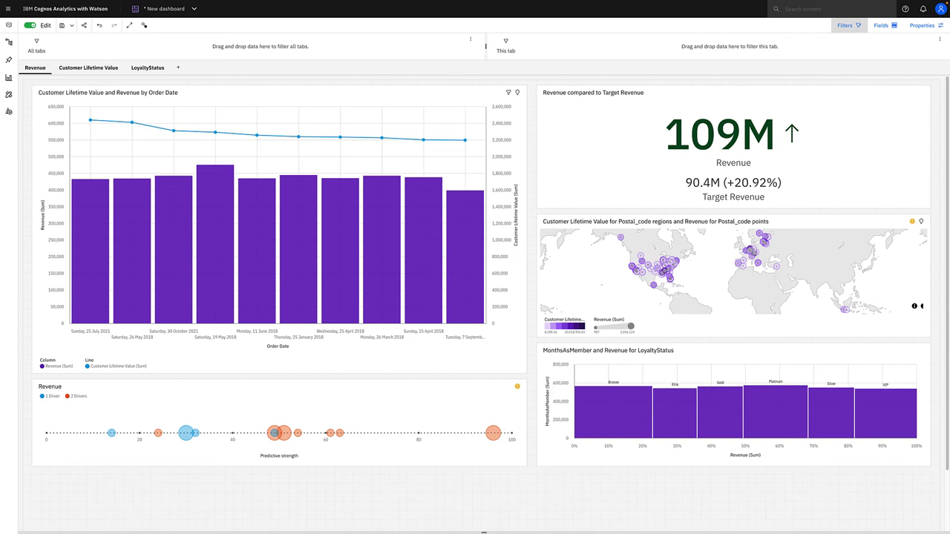
mouse_move(206, 281)
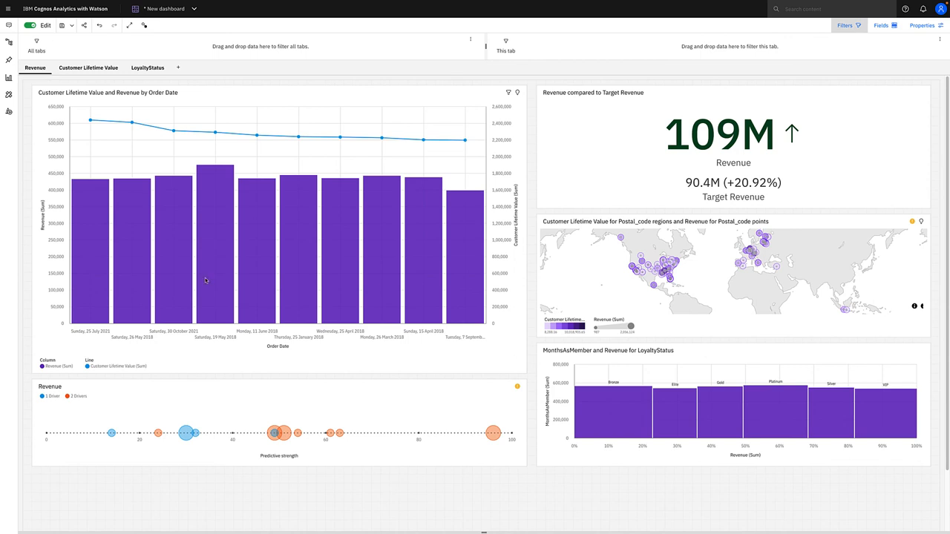
mouse_move(715, 248)
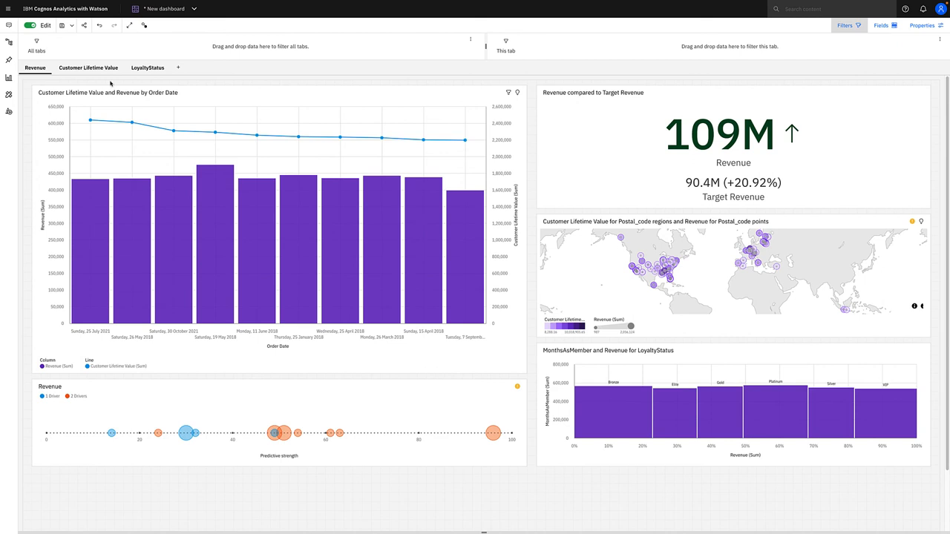
- Show the Customer Lifetime Value tab of the generated dashboard
click(88, 67)
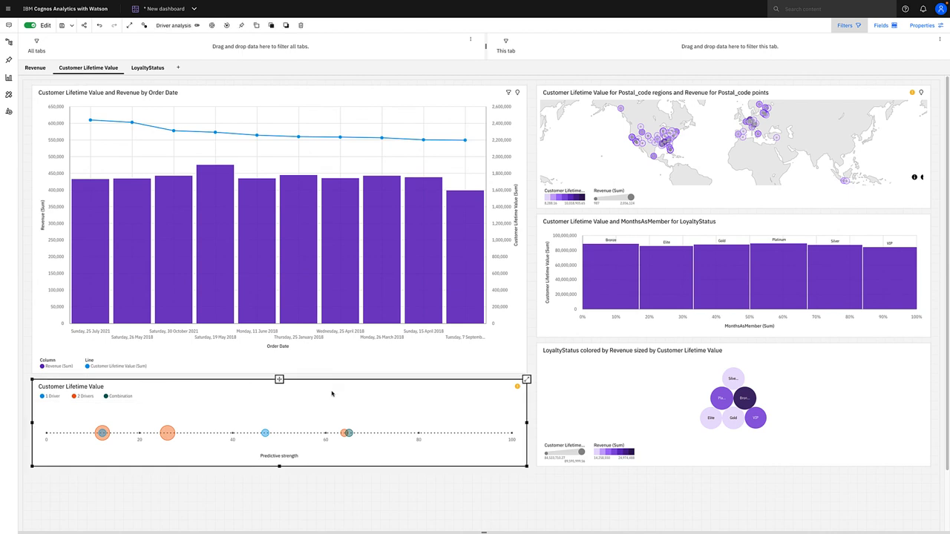
mouse_move(526, 380)
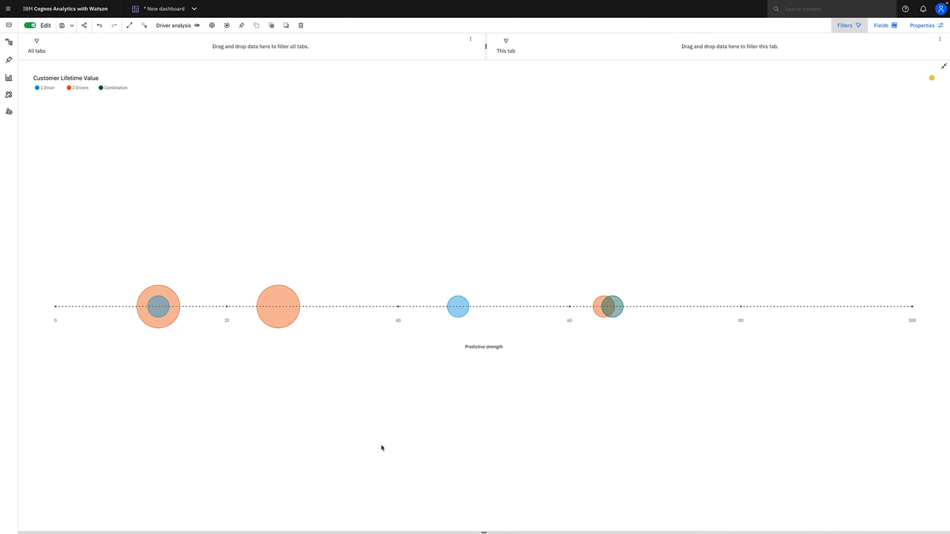
mouse_move(184, 312)
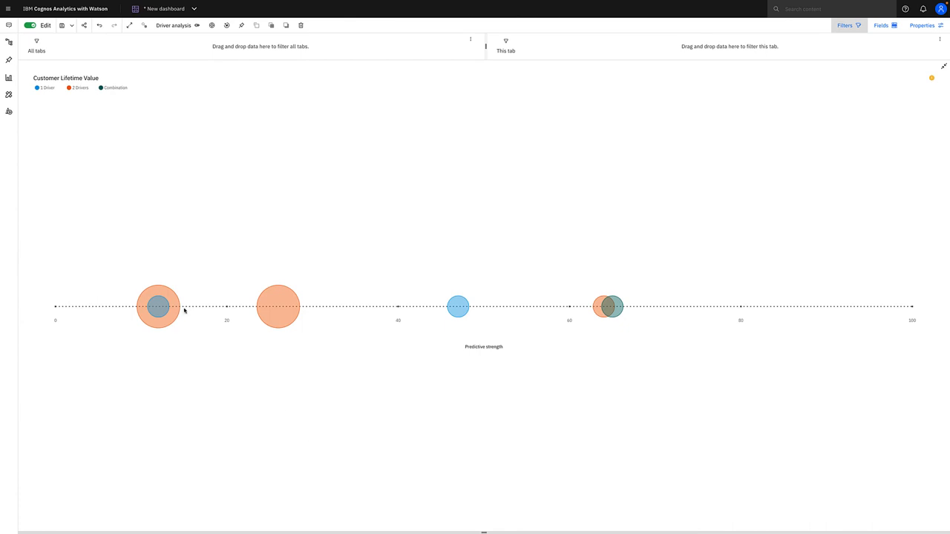
mouse_move(184, 313)
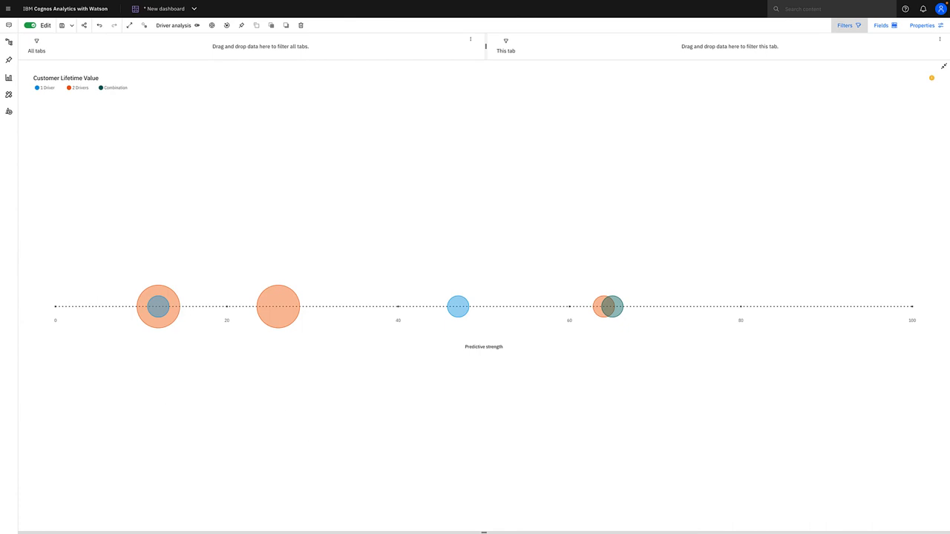
mouse_move(161, 333)
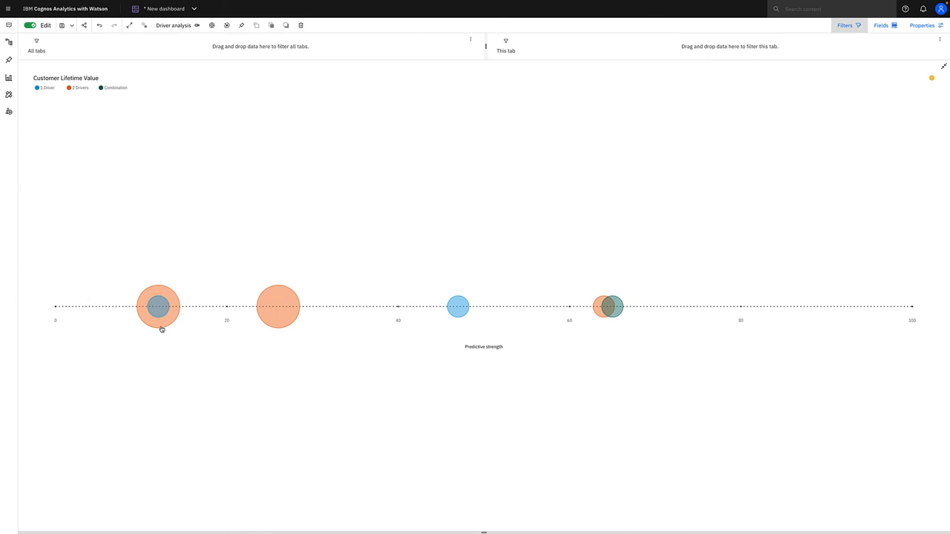
mouse_move(458, 306)
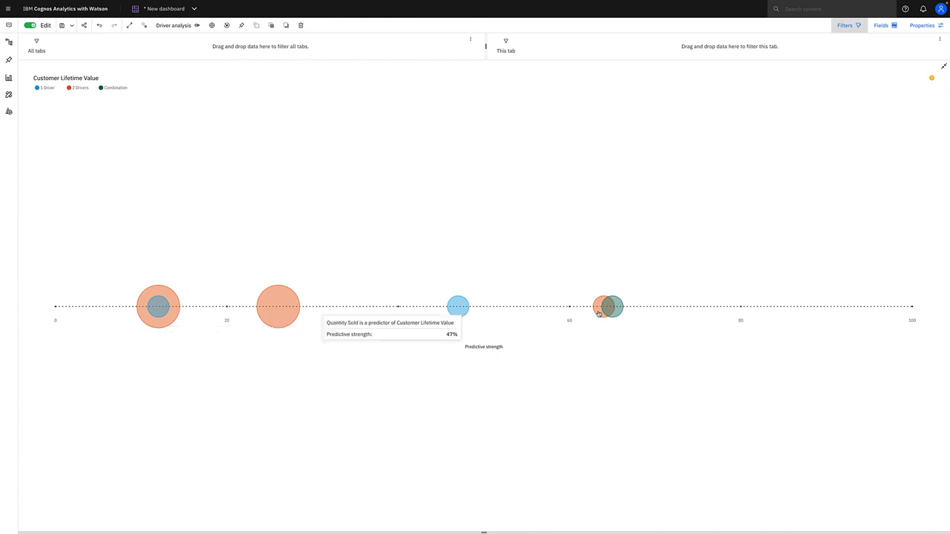
mouse_move(490, 424)
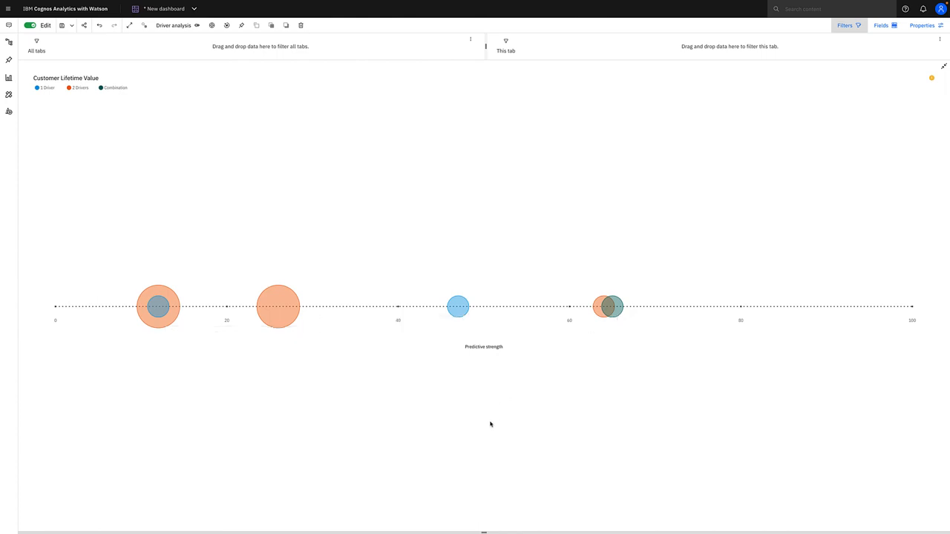
mouse_move(865, 371)
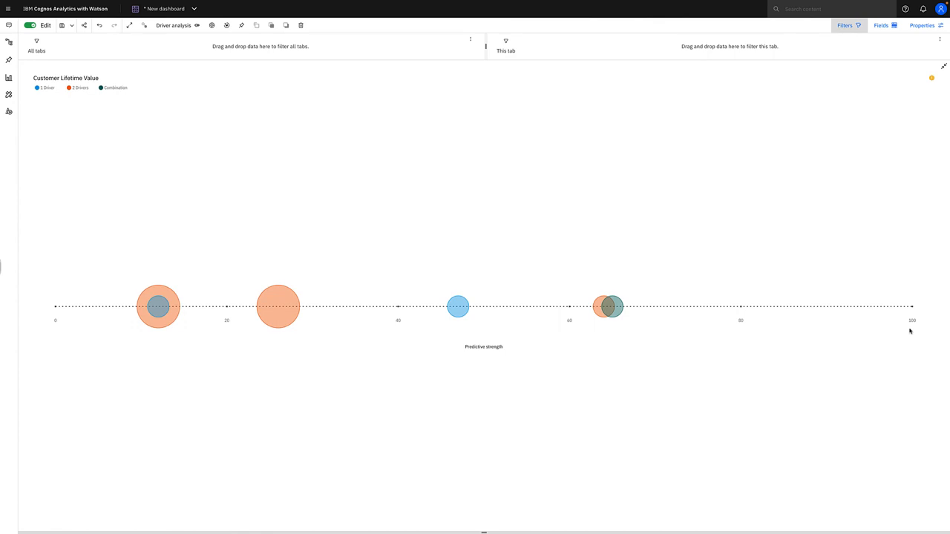
mouse_move(450, 415)
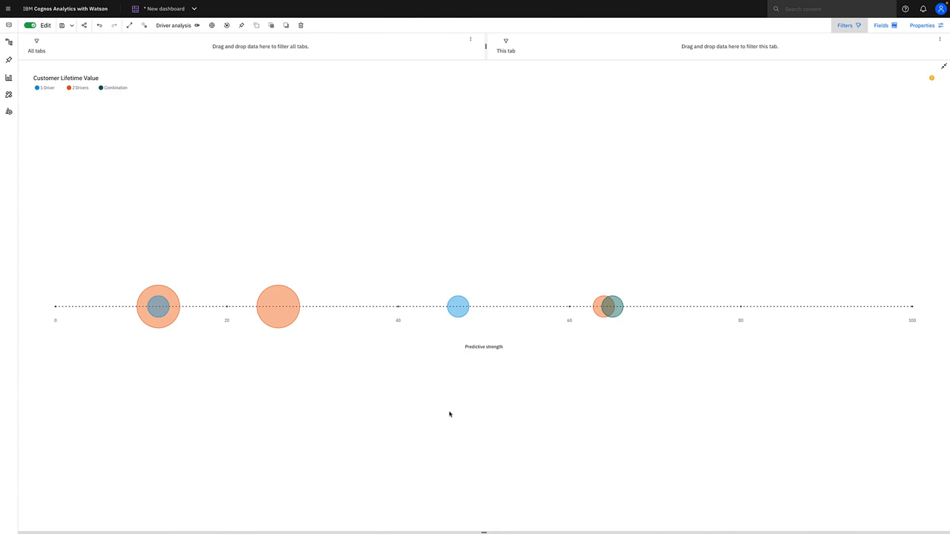
mouse_move(618, 313)
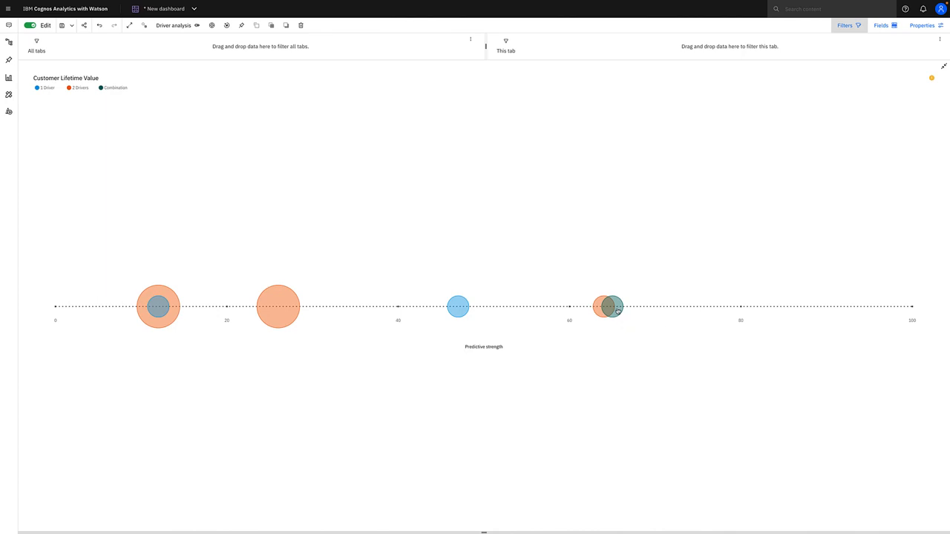
mouse_move(618, 308)
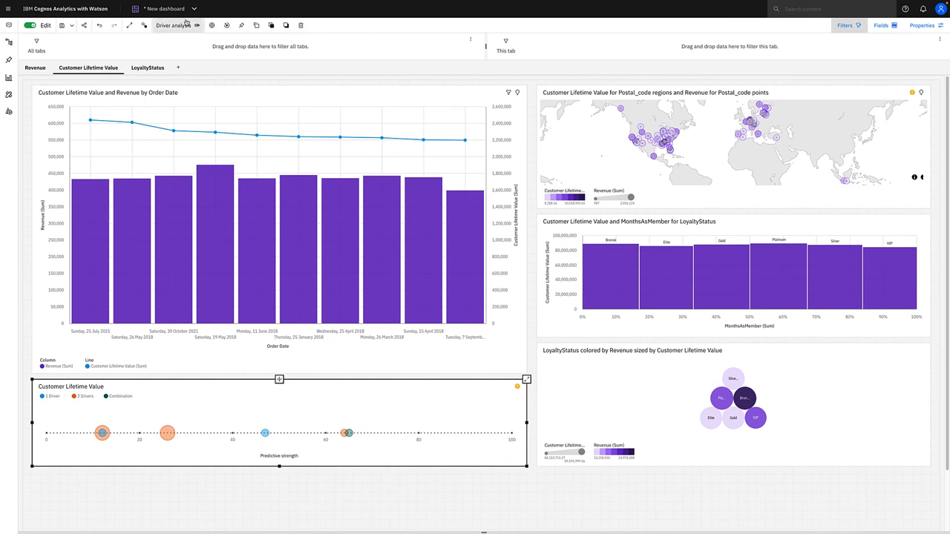
- Switch back to the Smart Electronics Dashboard via the dashboard switcher
click(193, 9)
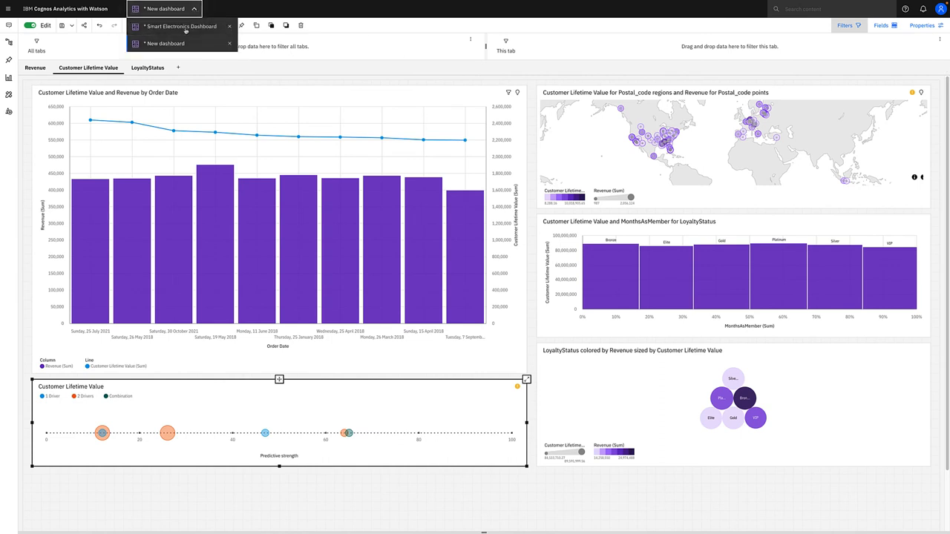
click(180, 26)
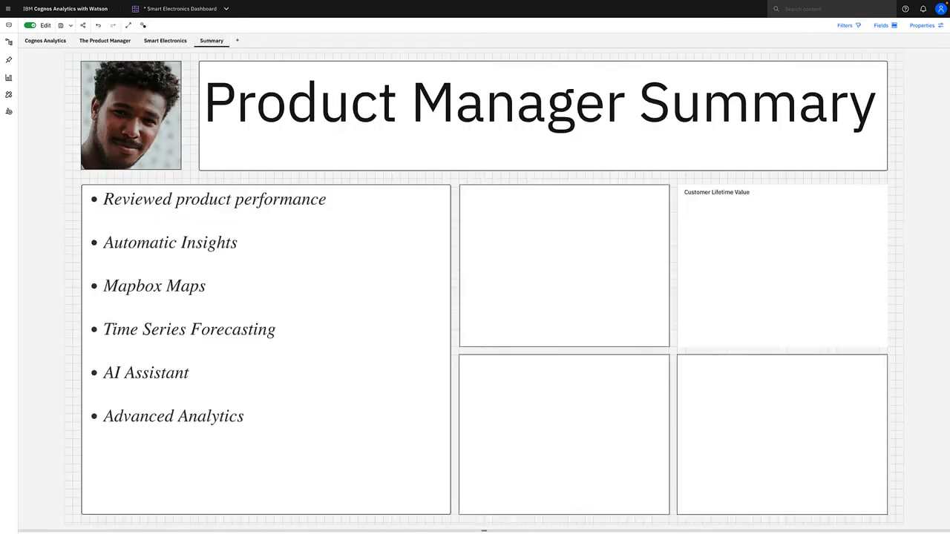